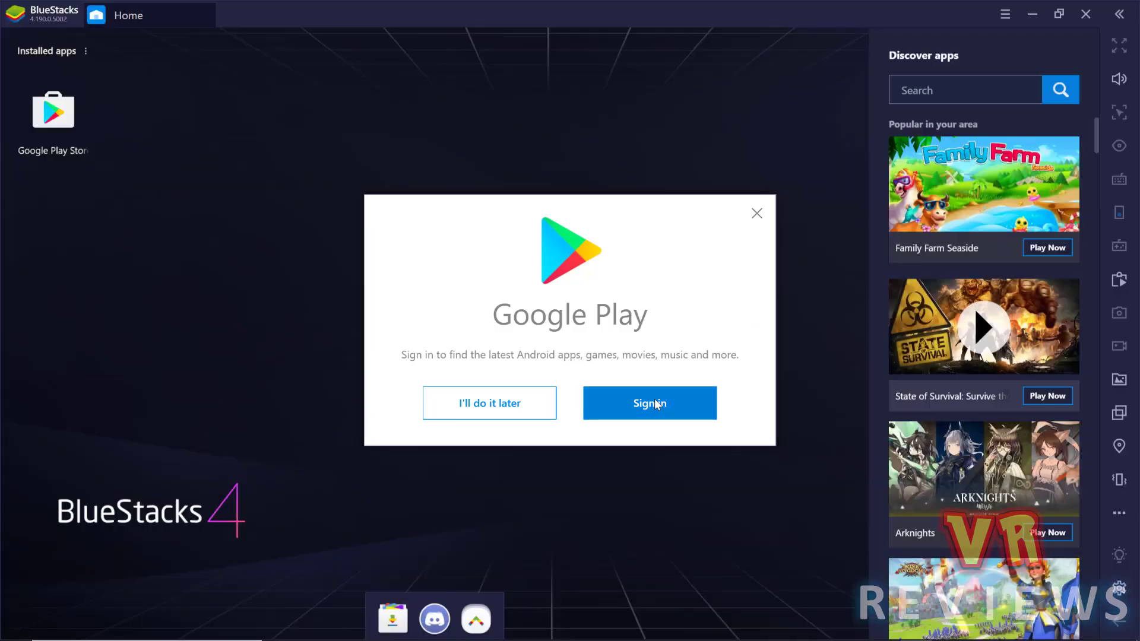
Step: Sign in to Google Play, search 'epsxe' and open the ePSXe for Android listing
{"action": "left_click", "coordinate": [650, 404]}
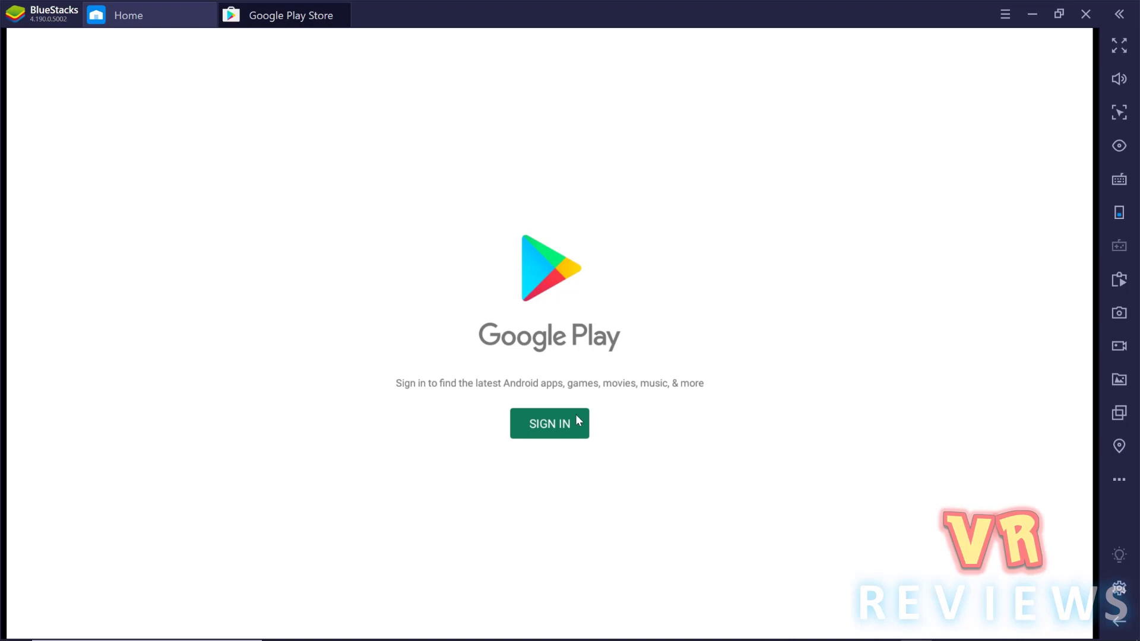
{"action": "left_click", "coordinate": [550, 423]}
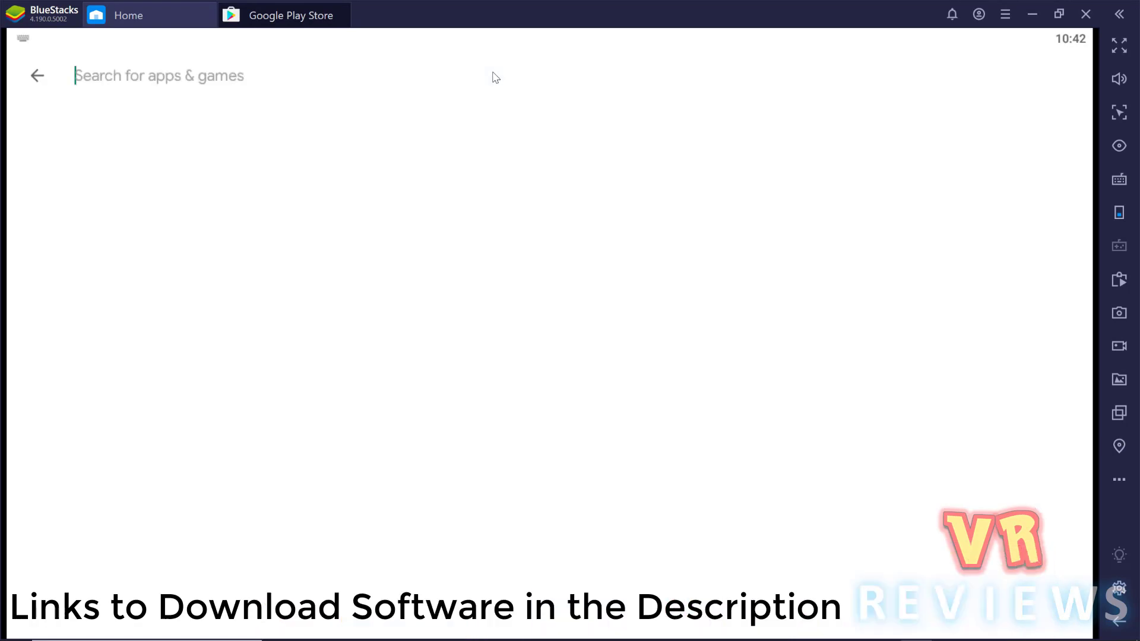
{"action": "type", "text": "e"}
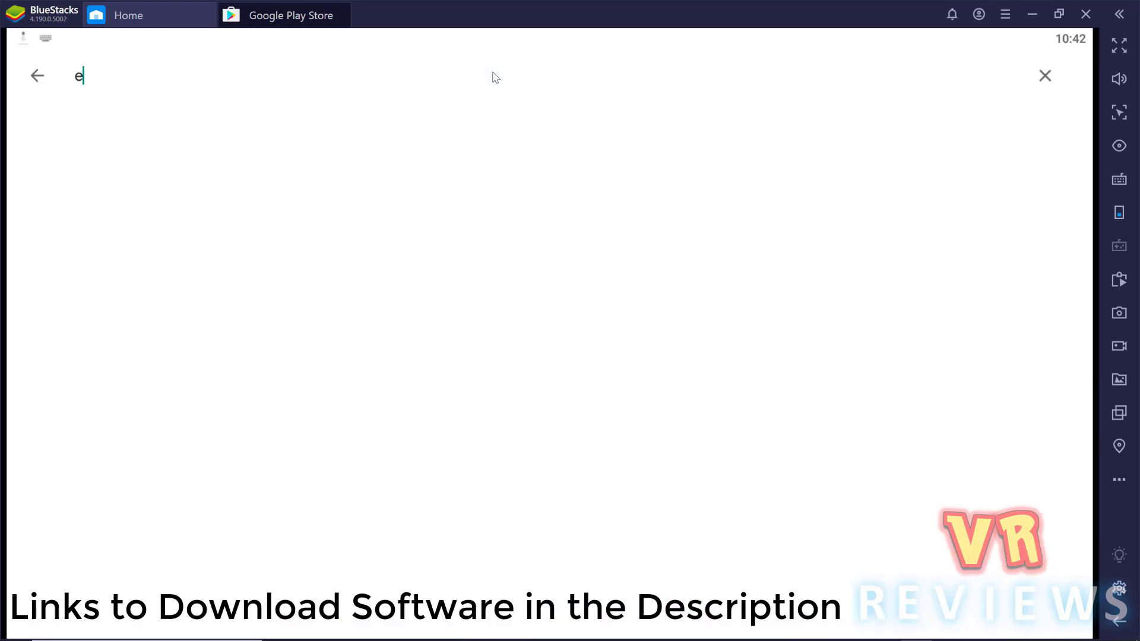
{"action": "type", "text": "psxe"}
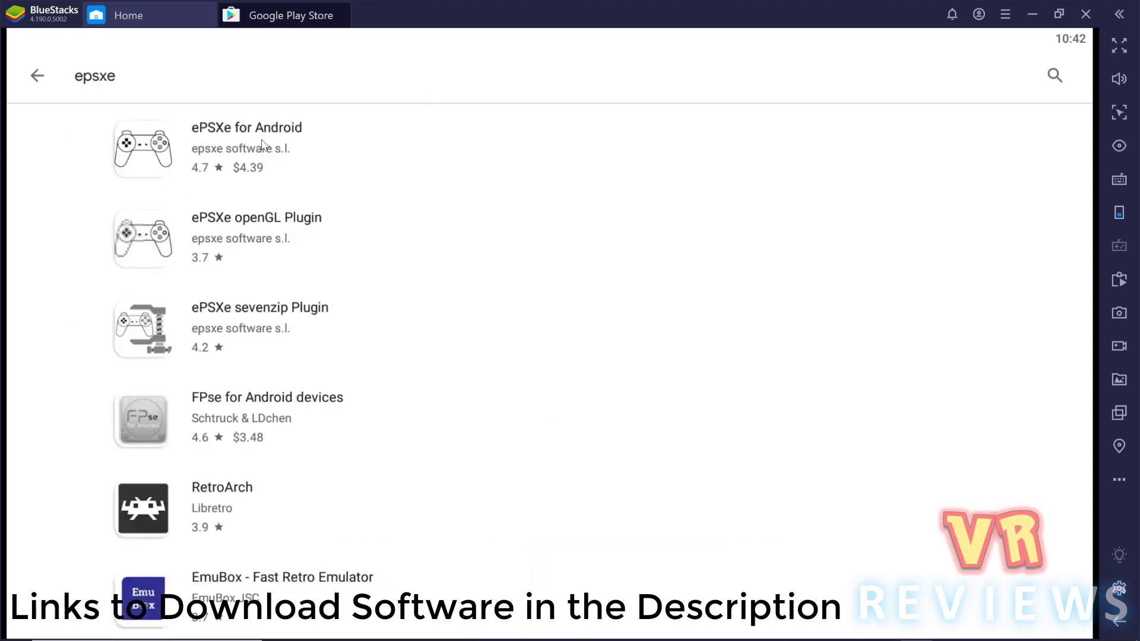
{"action": "left_click", "coordinate": [243, 128]}
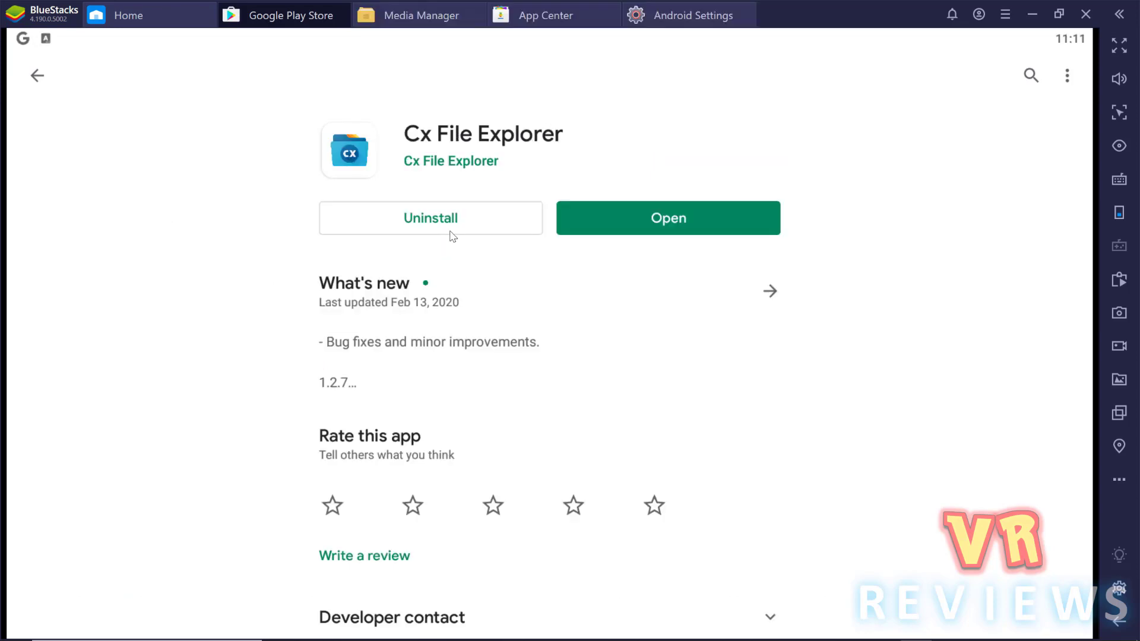
{"action": "mouse_move", "coordinate": [396, 132]}
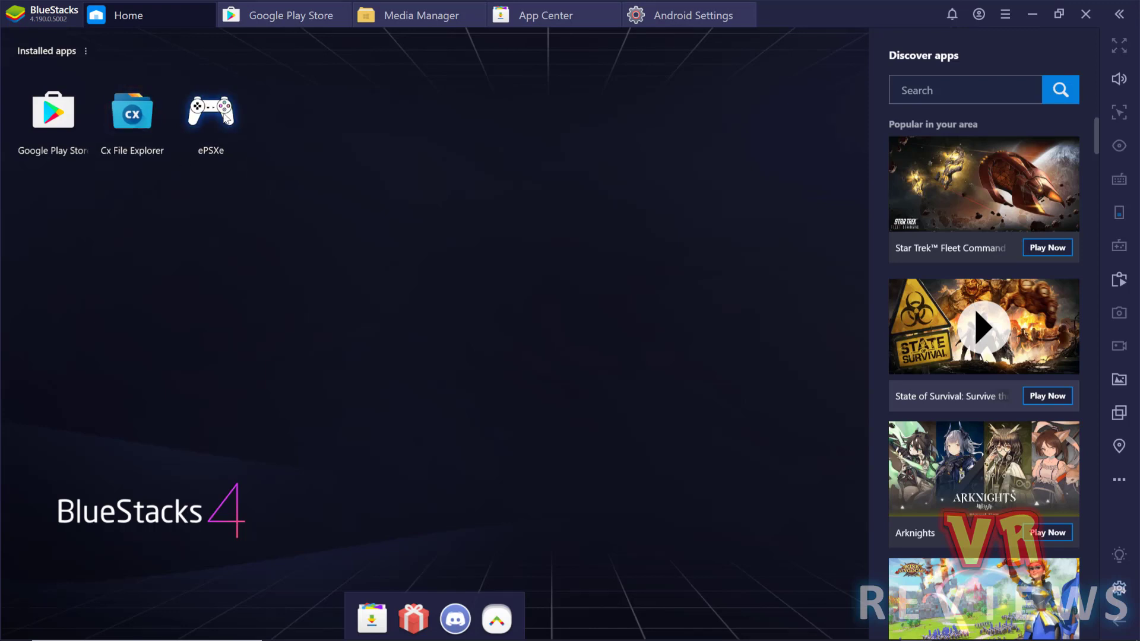
{"action": "mouse_move", "coordinate": [132, 111]}
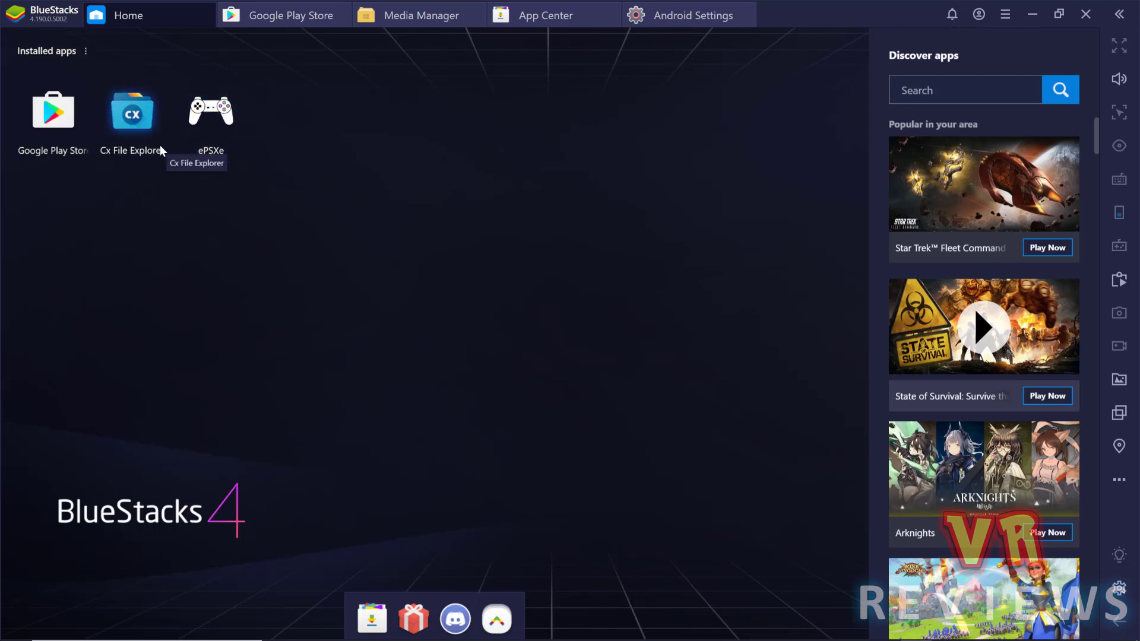
{"action": "mouse_move", "coordinate": [148, 128]}
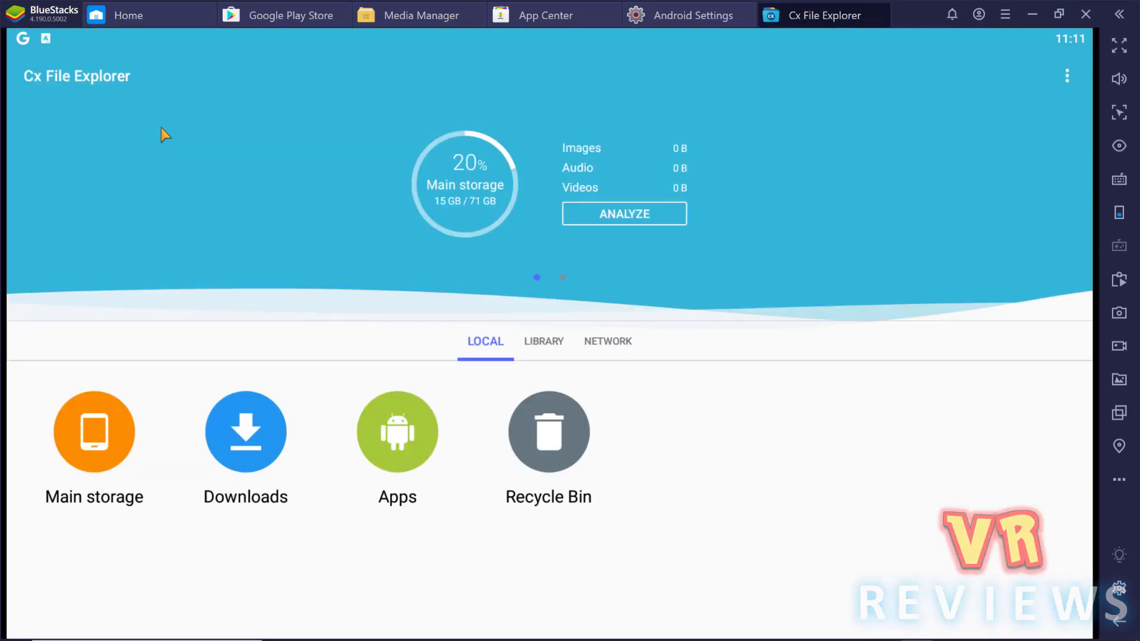
{"action": "mouse_move", "coordinate": [231, 333]}
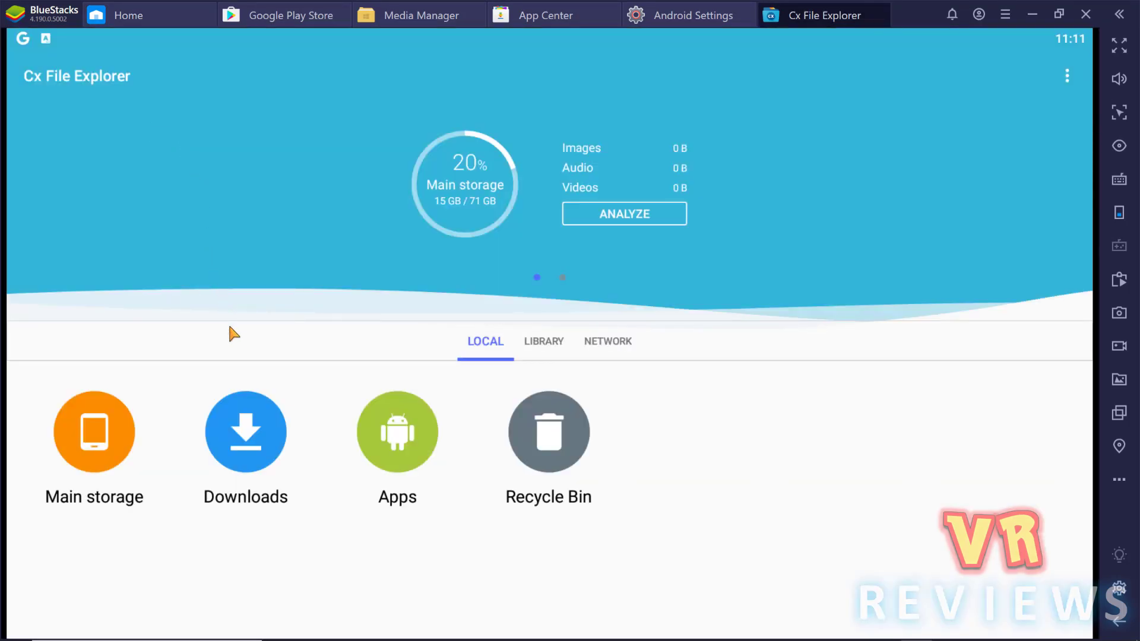
{"action": "mouse_move", "coordinate": [389, 440]}
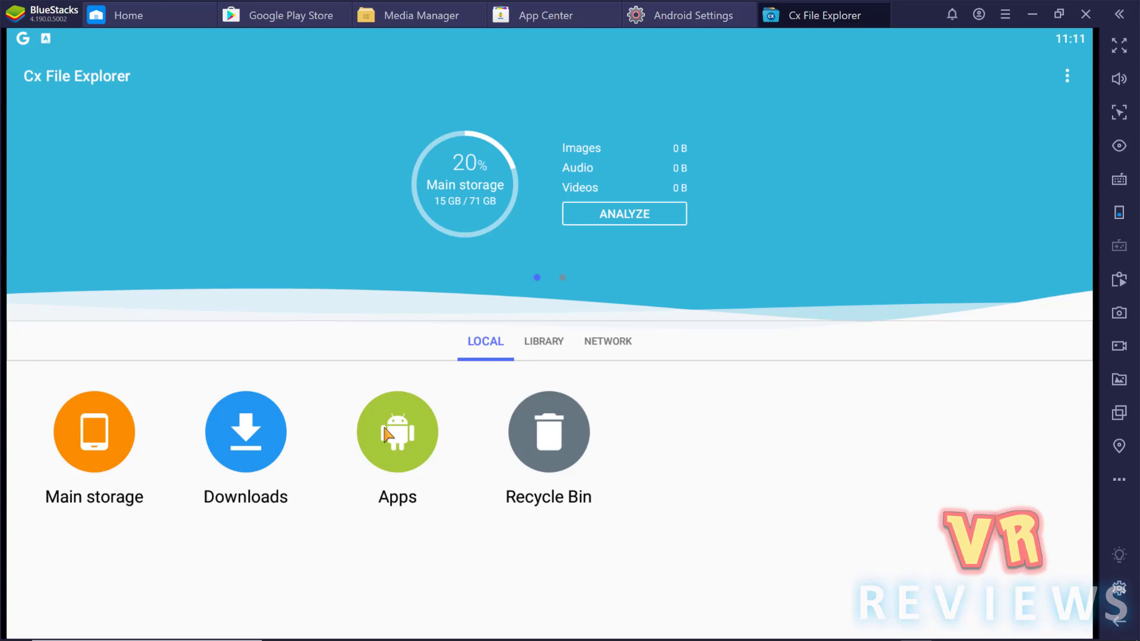
Step: Back up ePSXe from Cx File Explorer's Apps list as base.apk into Downloads
{"action": "left_click", "coordinate": [397, 432]}
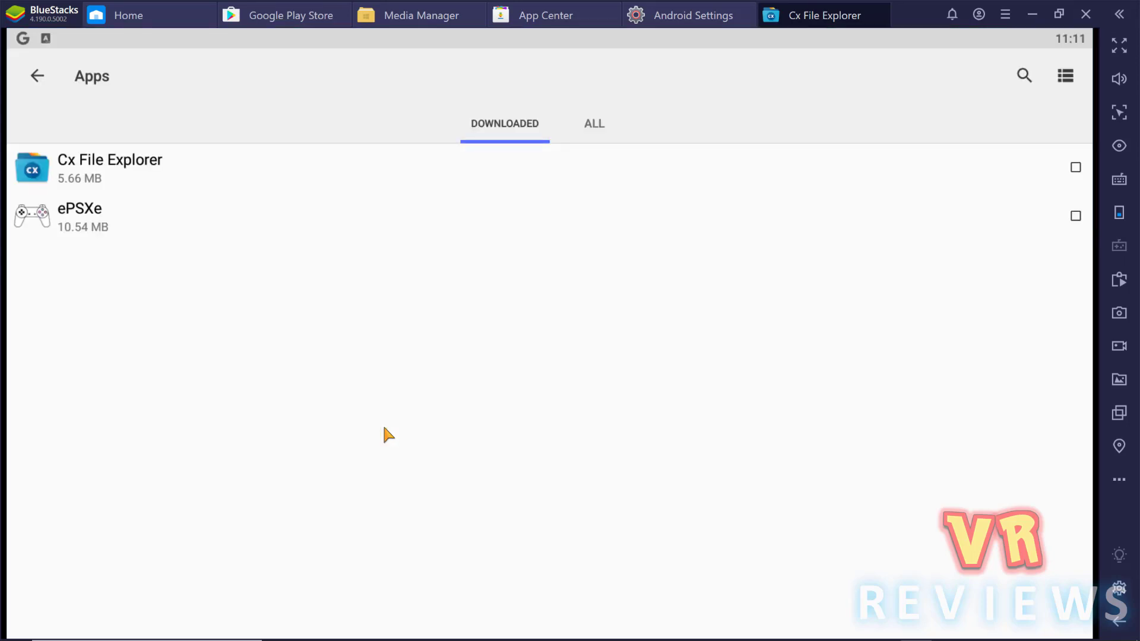
{"action": "mouse_move", "coordinate": [112, 226]}
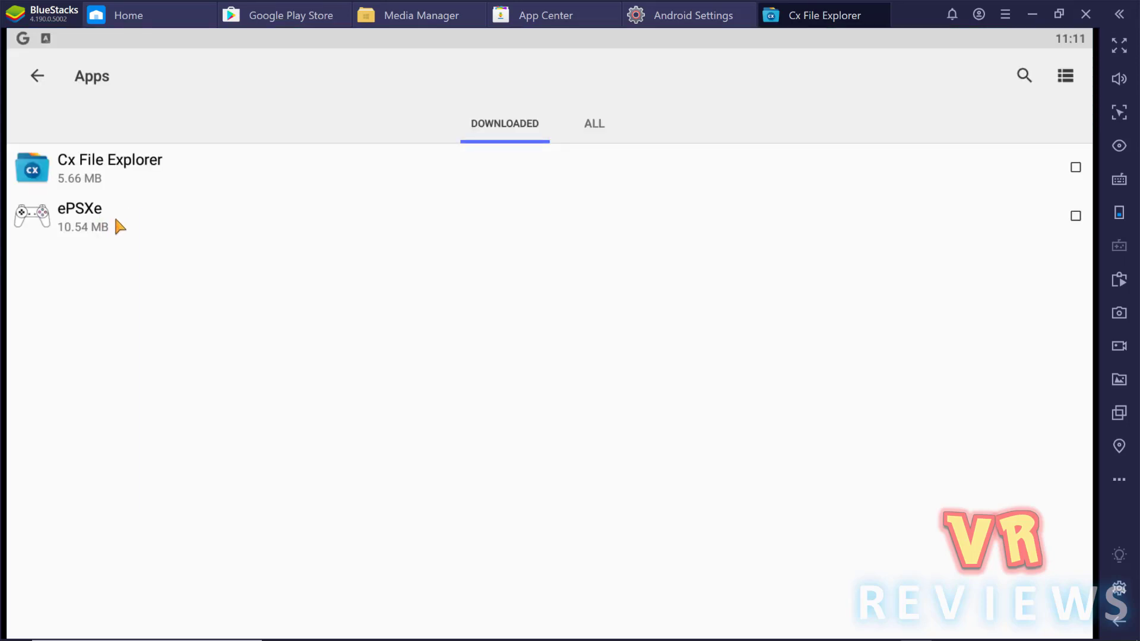
{"action": "left_click", "coordinate": [79, 216]}
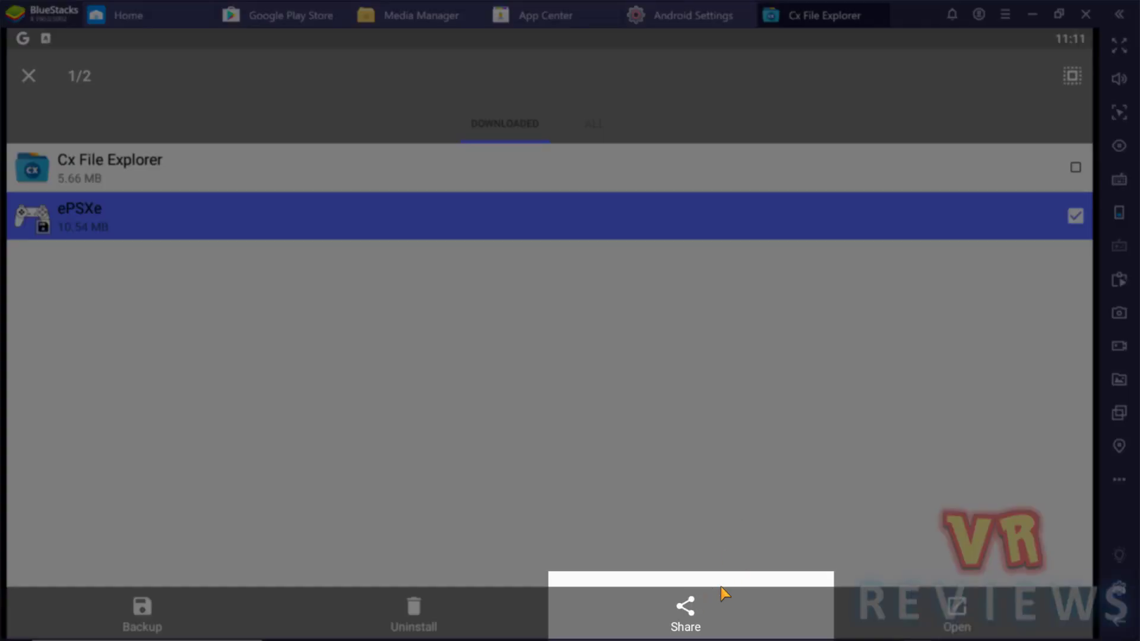
{"action": "left_click", "coordinate": [685, 614]}
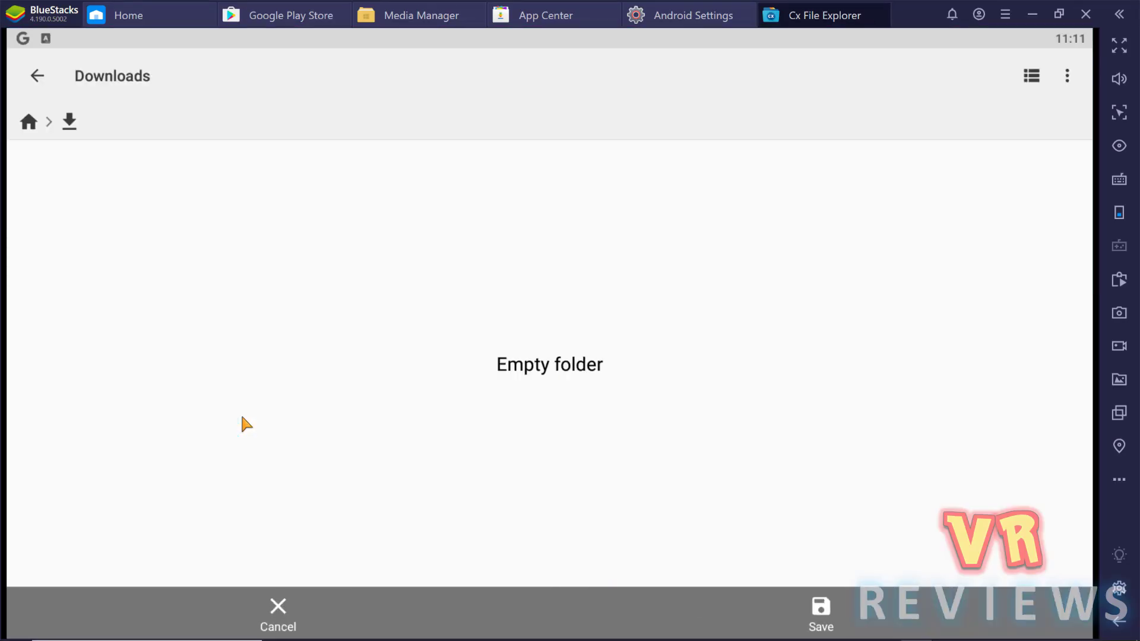
{"action": "mouse_move", "coordinate": [67, 123]}
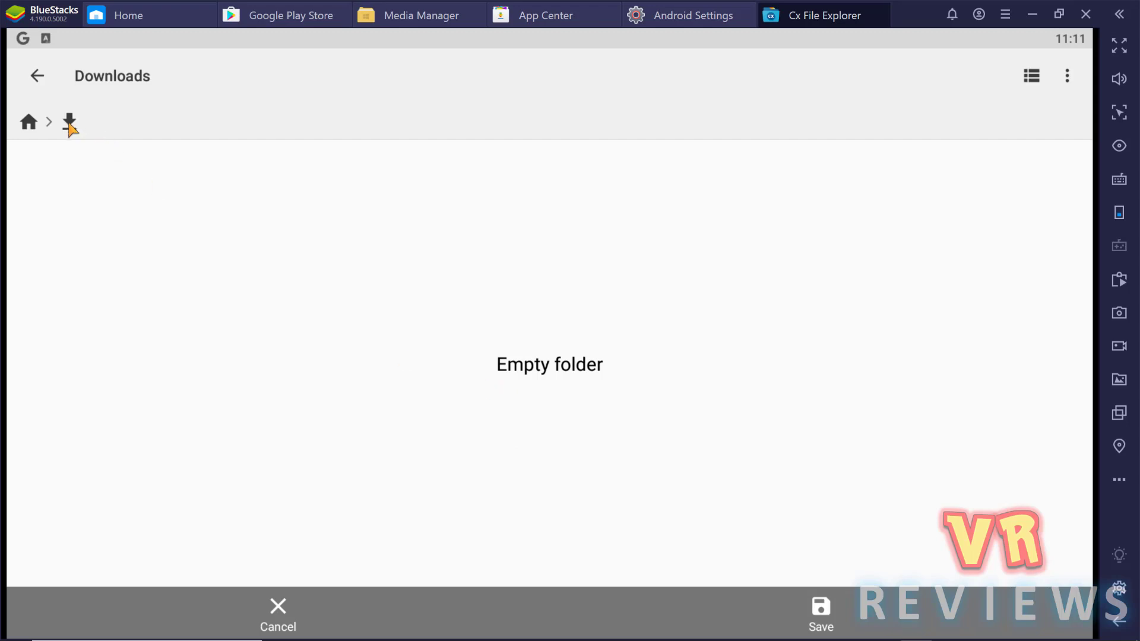
{"action": "left_click", "coordinate": [820, 620]}
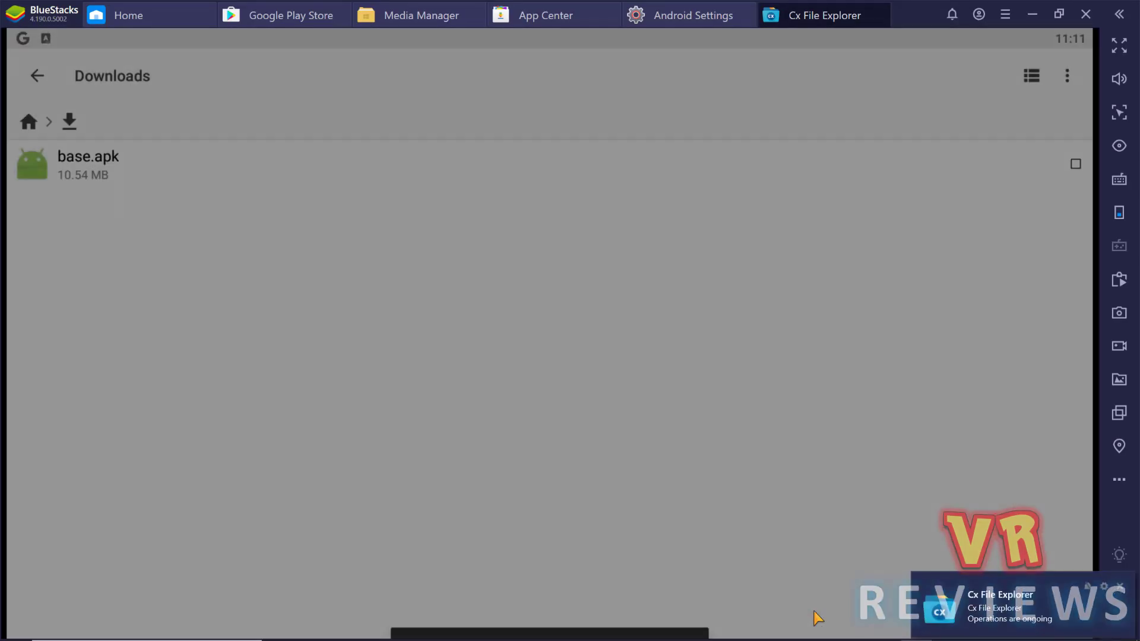
{"action": "left_click", "coordinate": [127, 15]}
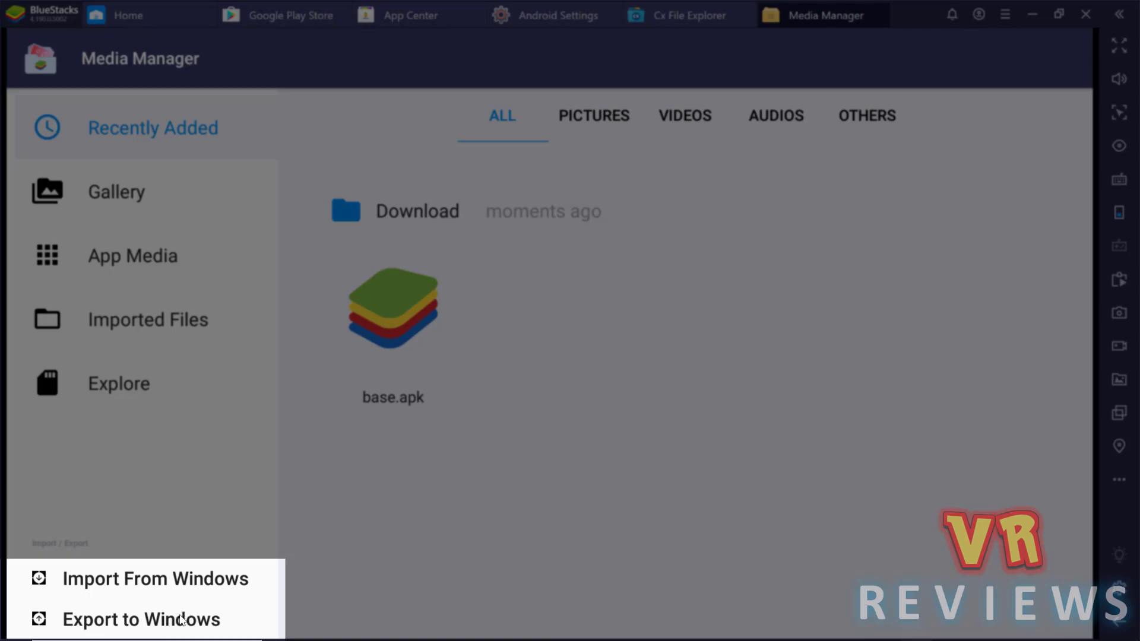
Step: Export base.apk from Media Manager's Download folder to Windows
{"action": "left_click", "coordinate": [393, 313]}
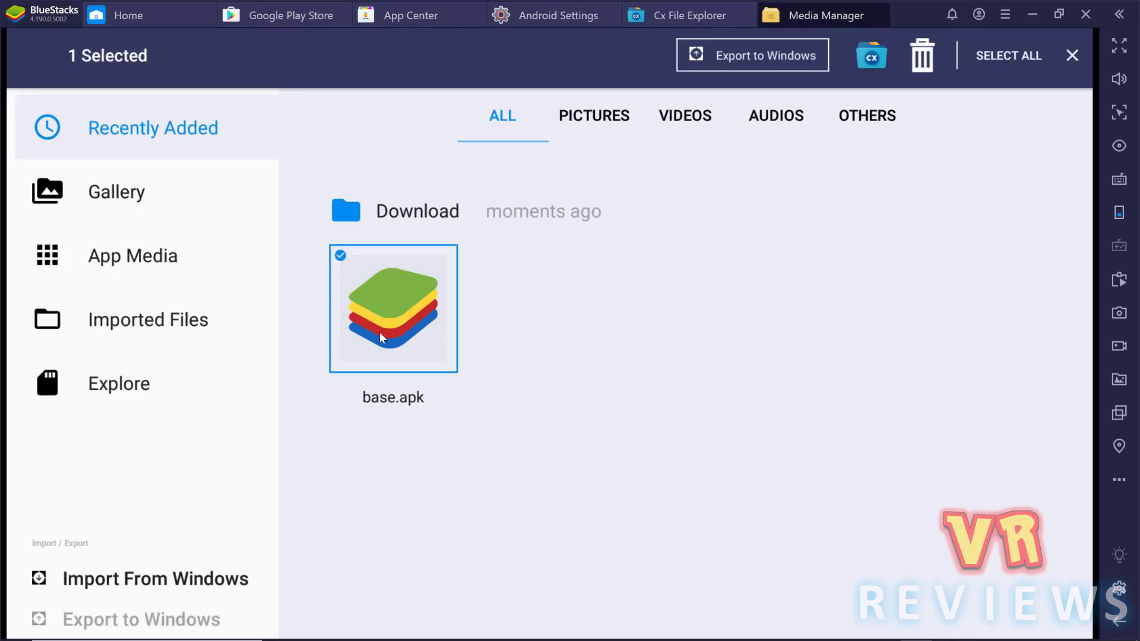
{"action": "left_click", "coordinate": [752, 54]}
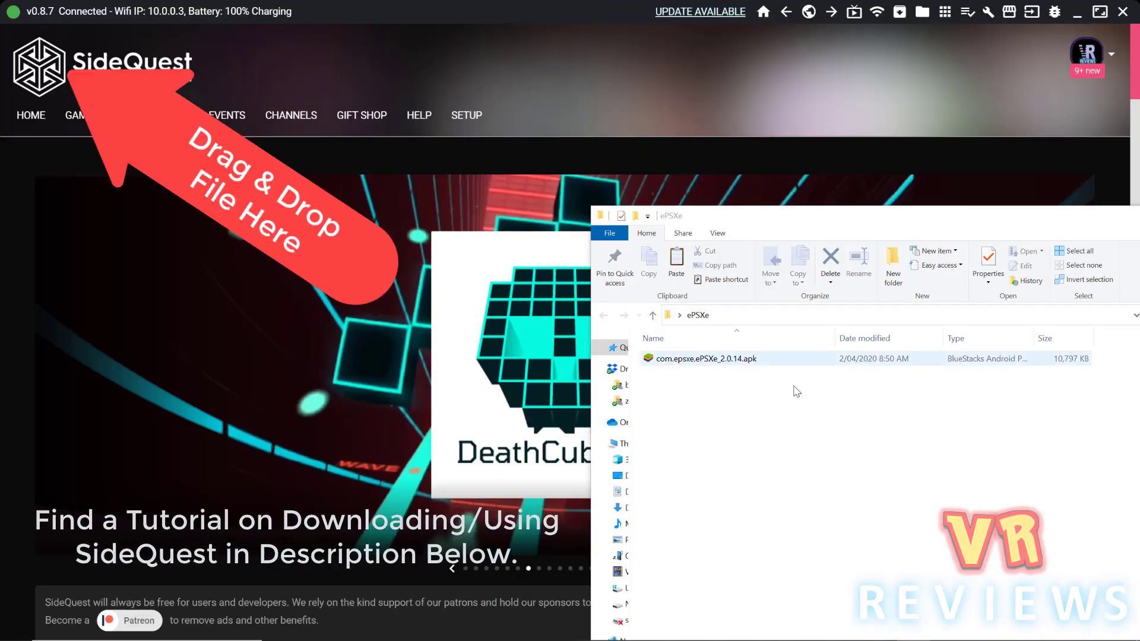
Step: Install com.epsxe.ePSXe_2.0.14.apk on the Quest by dragging it onto SideQuest
{"action": "left_click_drag", "start_coordinate": [701, 358], "coordinate": [95, 58]}
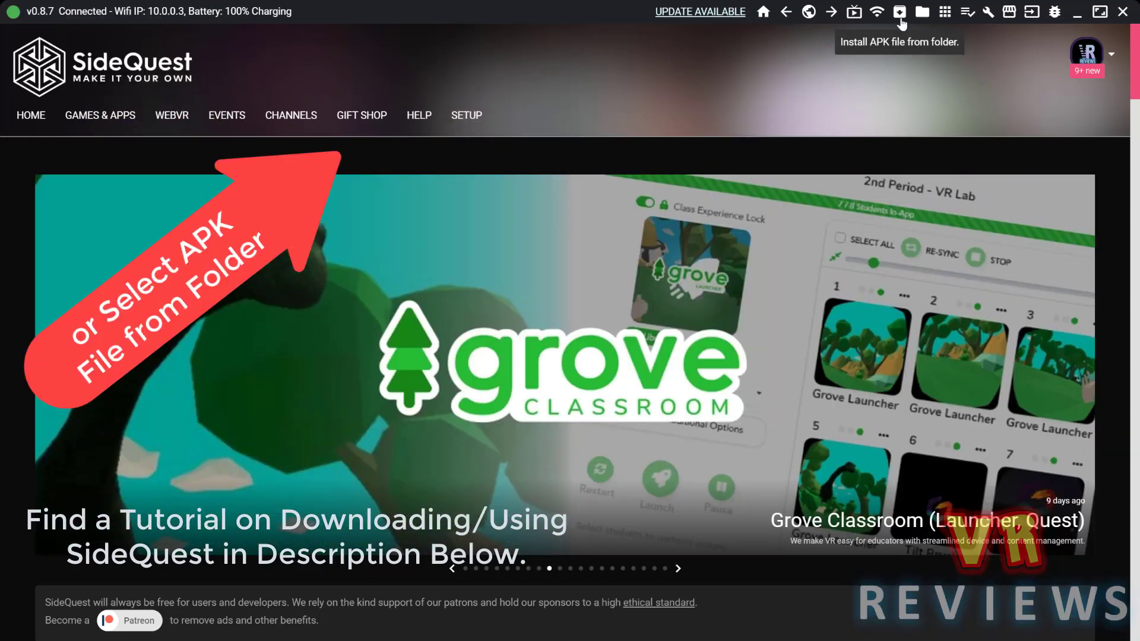
{"action": "left_click", "coordinate": [901, 12]}
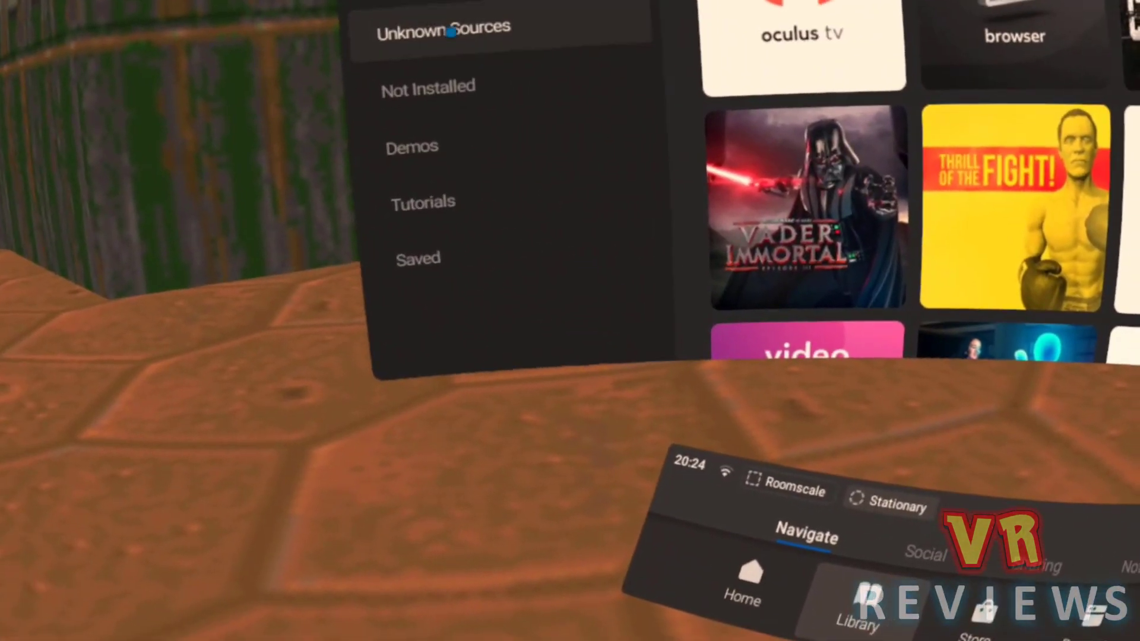
Step: Filter the Quest library to Unknown Sources and launch ePSXe
{"action": "left_click", "coordinate": [450, 27]}
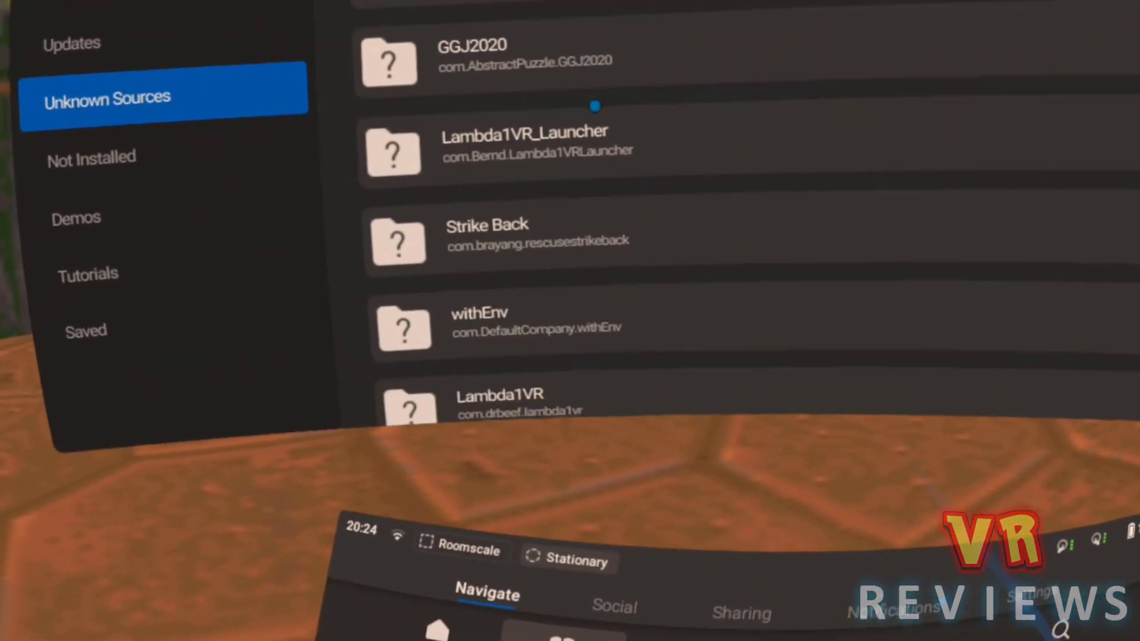
{"action": "scroll", "scroll_direction": "down", "scroll_amount": 3}
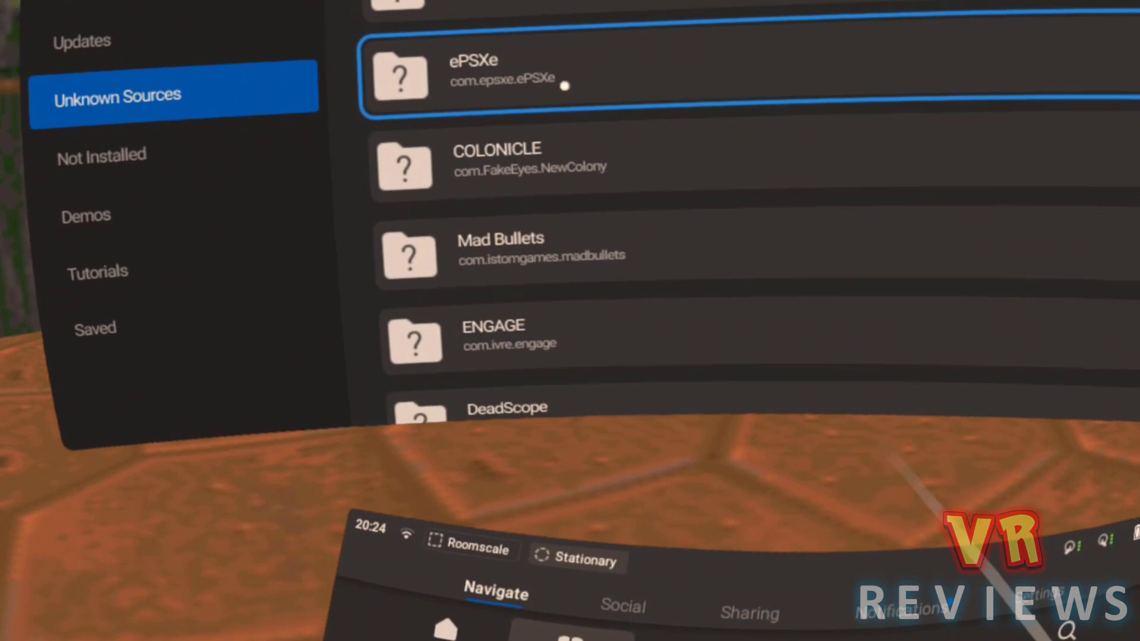
{"action": "left_click", "coordinate": [475, 74]}
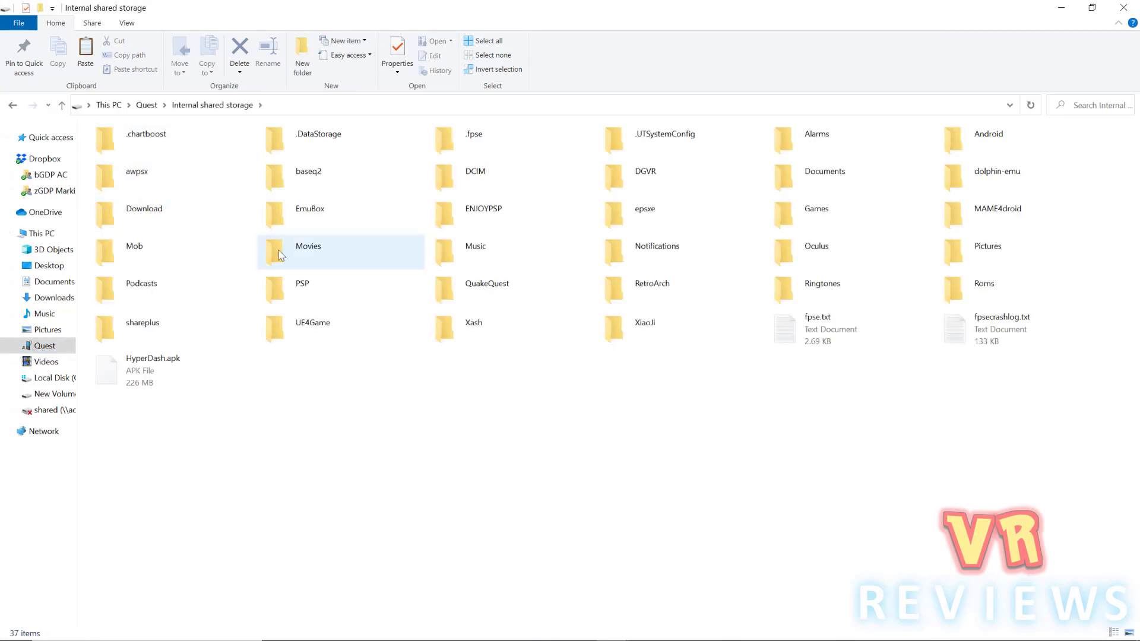
Step: Open the Quest's epsxe folder and paste Die Hard Trilogy into Roms
{"action": "left_click", "coordinate": [632, 215]}
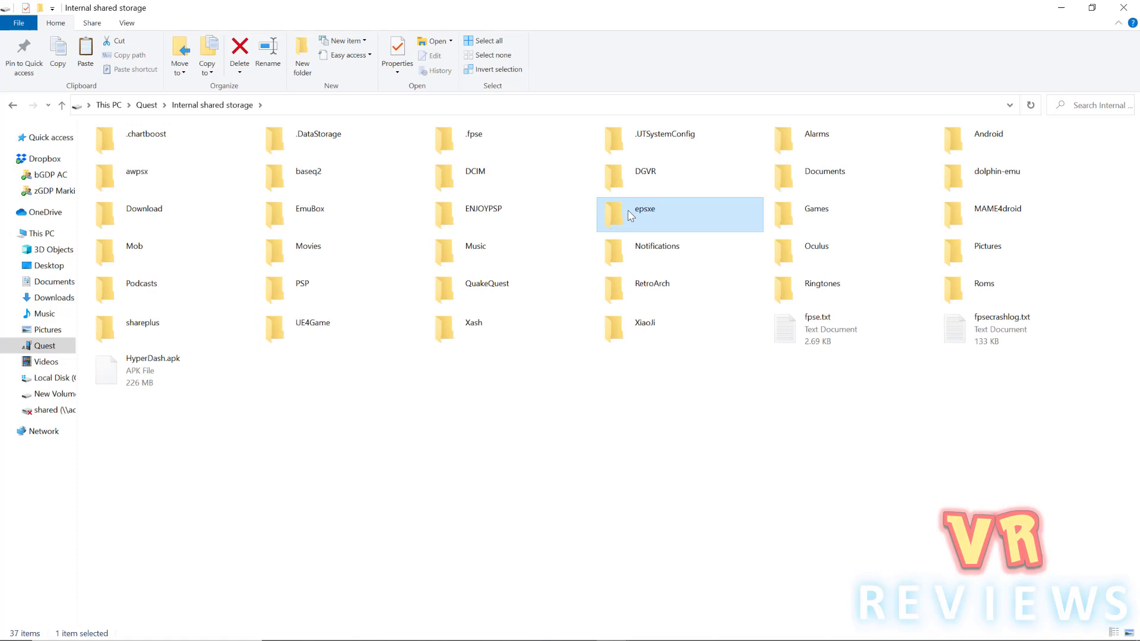
{"action": "double_click", "coordinate": [644, 214]}
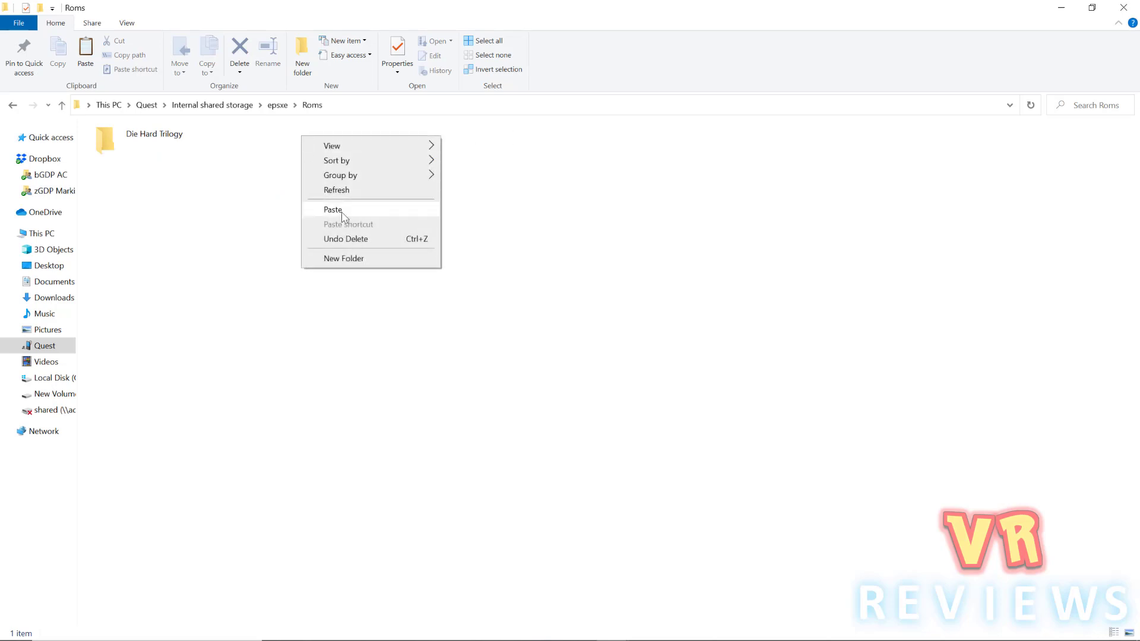
{"action": "left_click", "coordinate": [332, 210]}
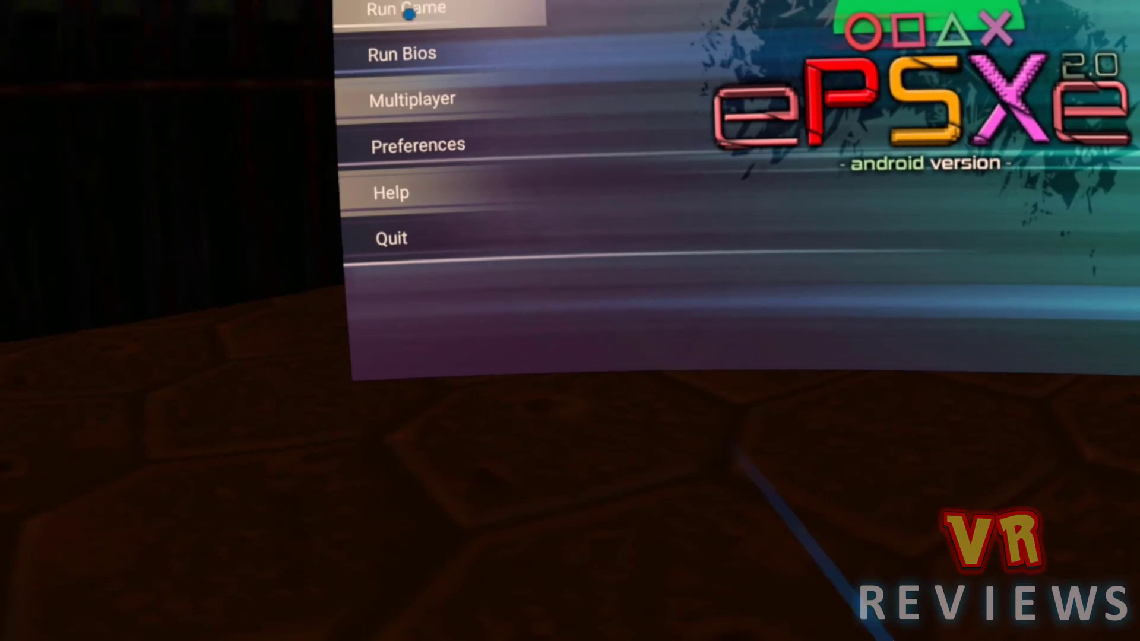
Step: Run Re-scan SDCard from ePSXe's games list menu, choosing the folder option
{"action": "left_click", "coordinate": [406, 12]}
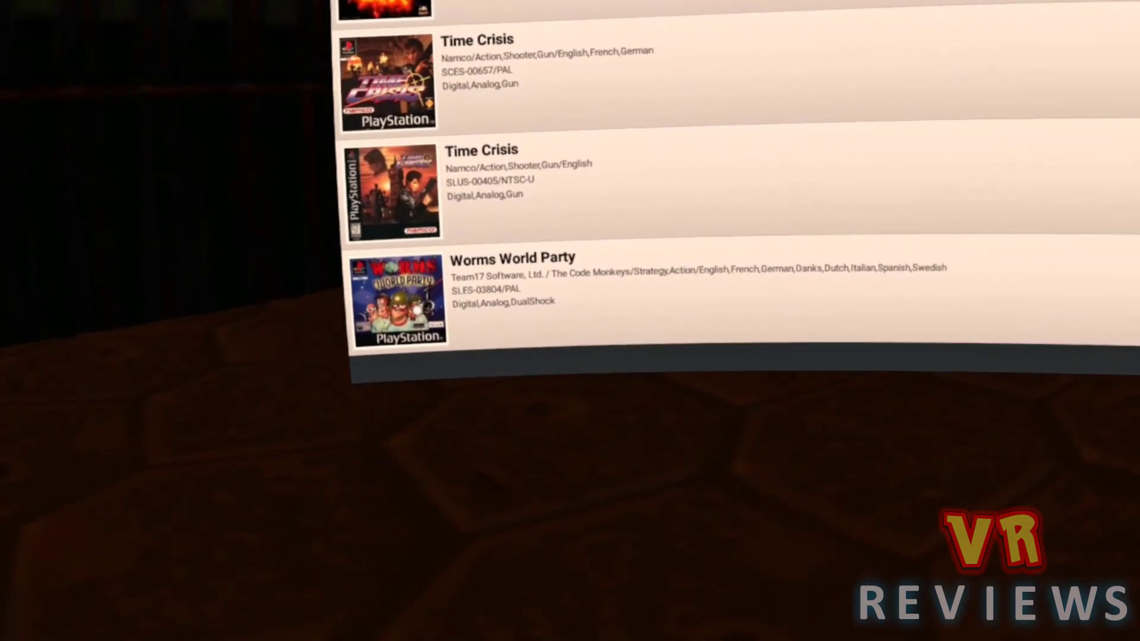
{"action": "scroll", "scroll_direction": "up", "scroll_amount": 3}
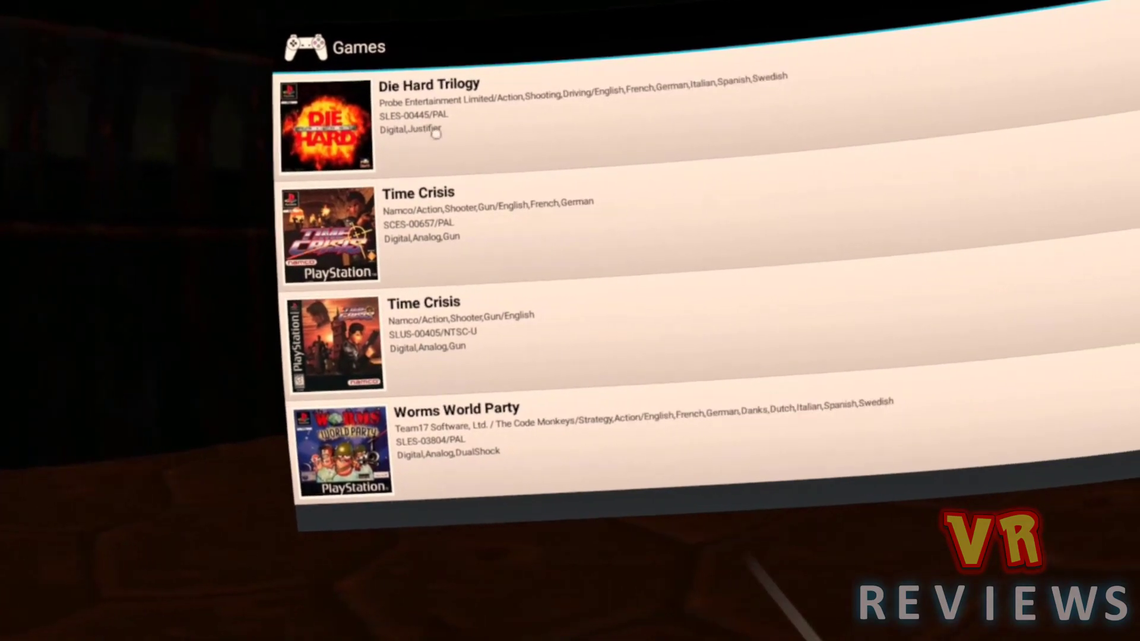
{"action": "left_click", "coordinate": [708, 41]}
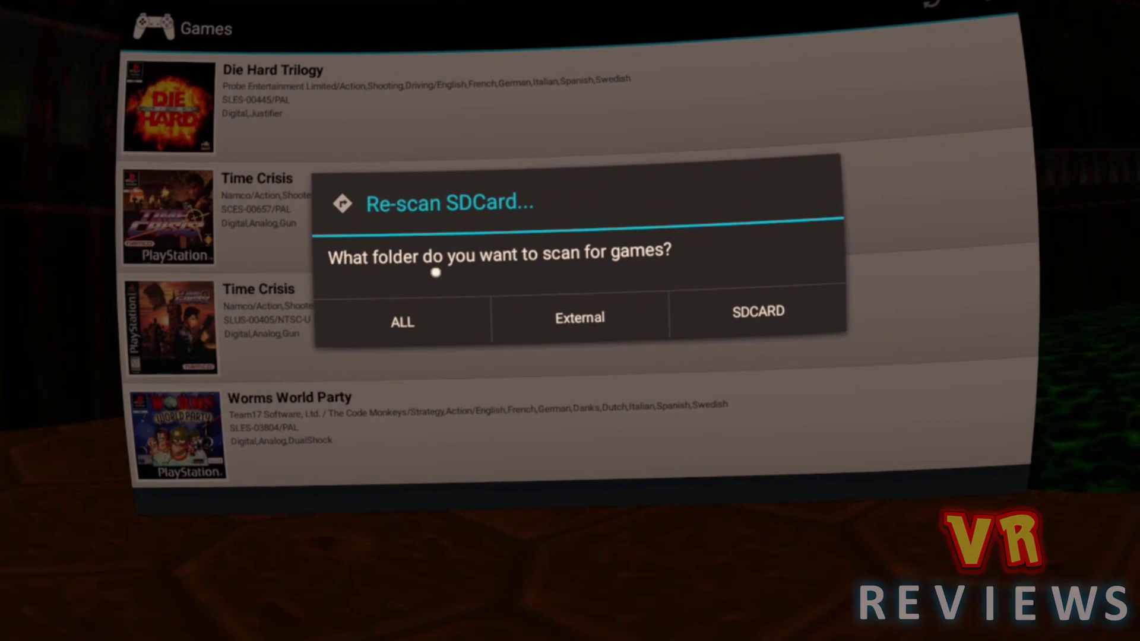
{"action": "left_click", "coordinate": [758, 311]}
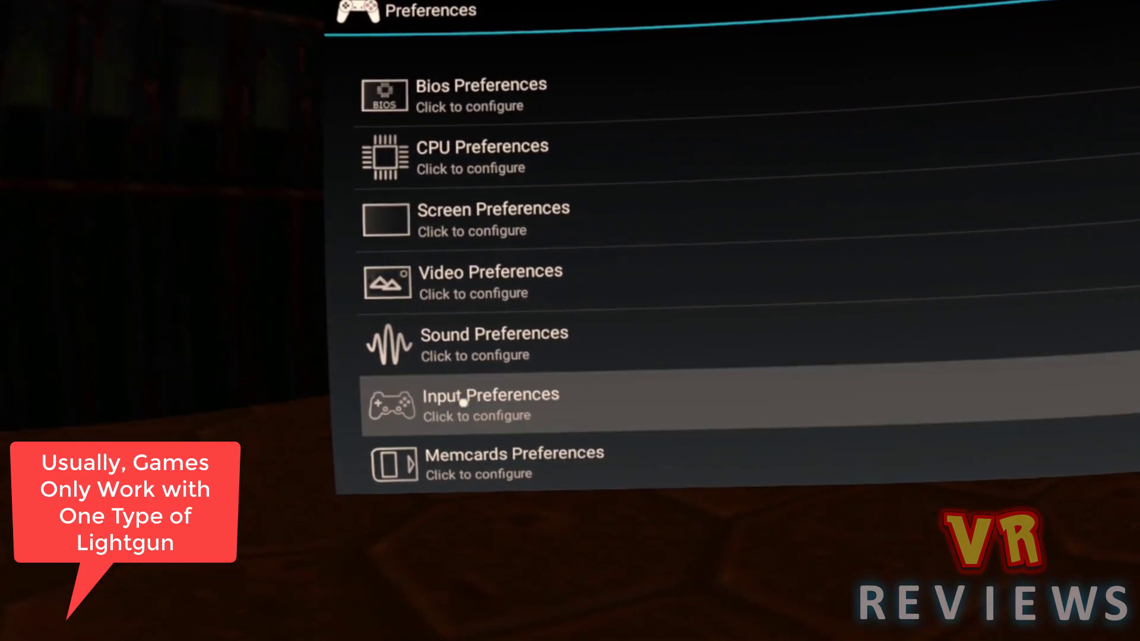
Step: Confirm Input Preferences show Pad Type PSX set to Namco Gun
{"action": "left_click", "coordinate": [466, 403]}
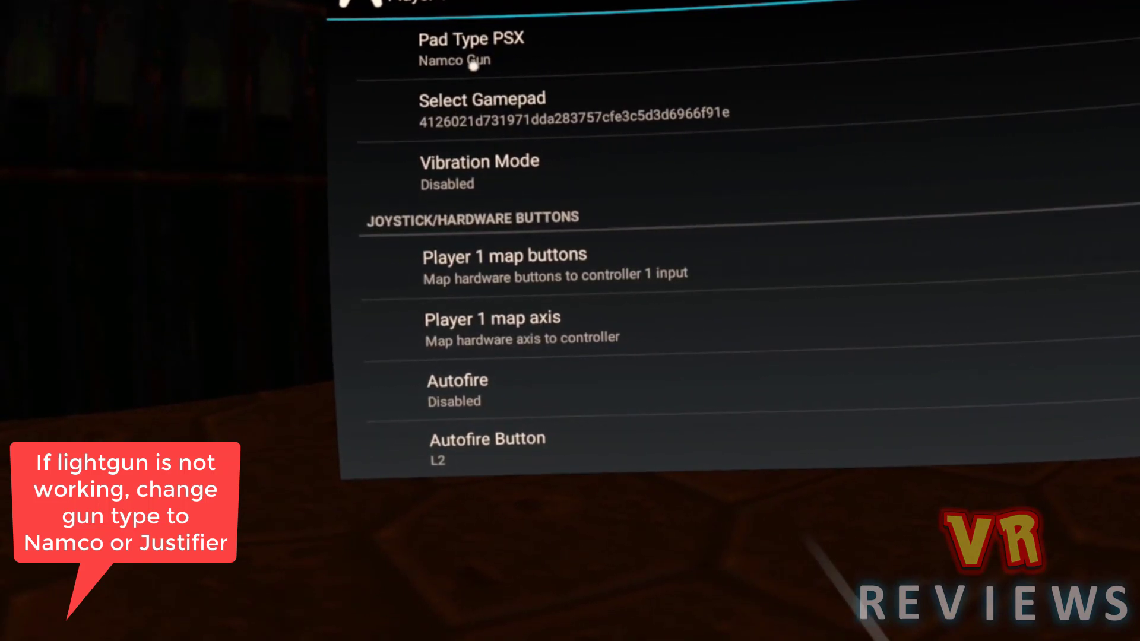
{"action": "left_click", "coordinate": [471, 45]}
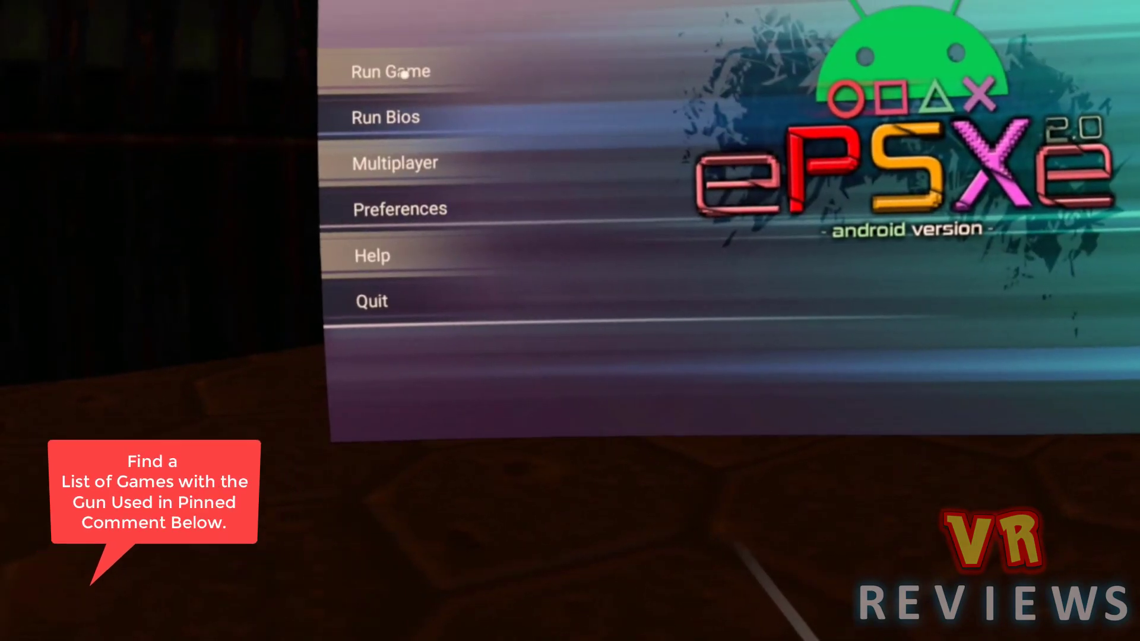
Step: Start Die Hard Trilogy and shoot the Button configuration box on its OPTION screen
{"action": "left_click", "coordinate": [391, 72]}
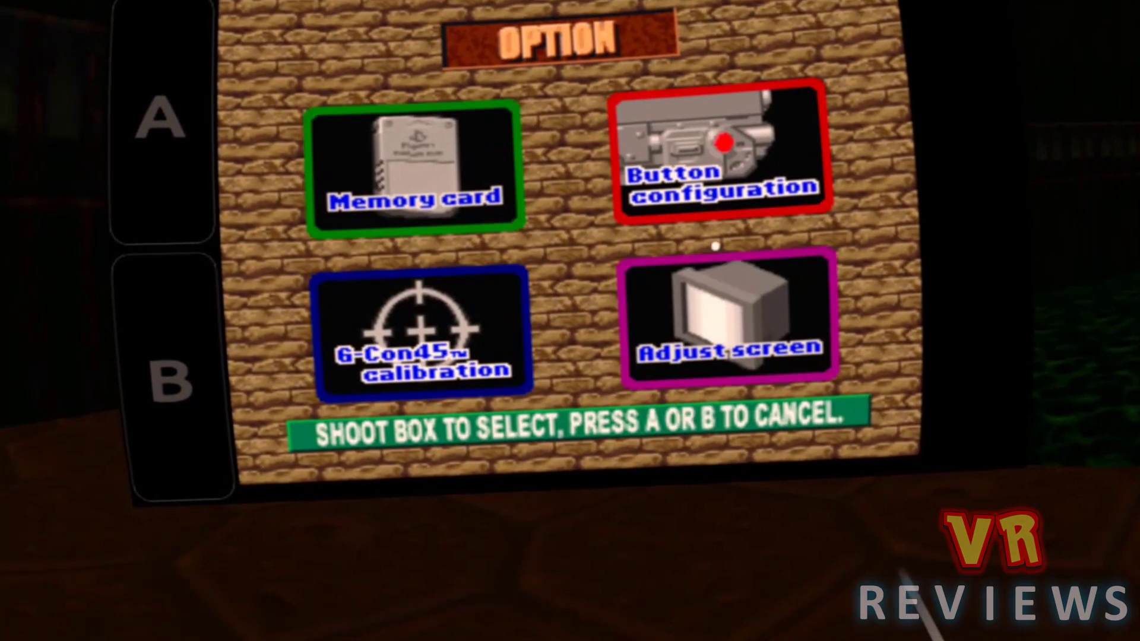
{"action": "left_click", "coordinate": [720, 154]}
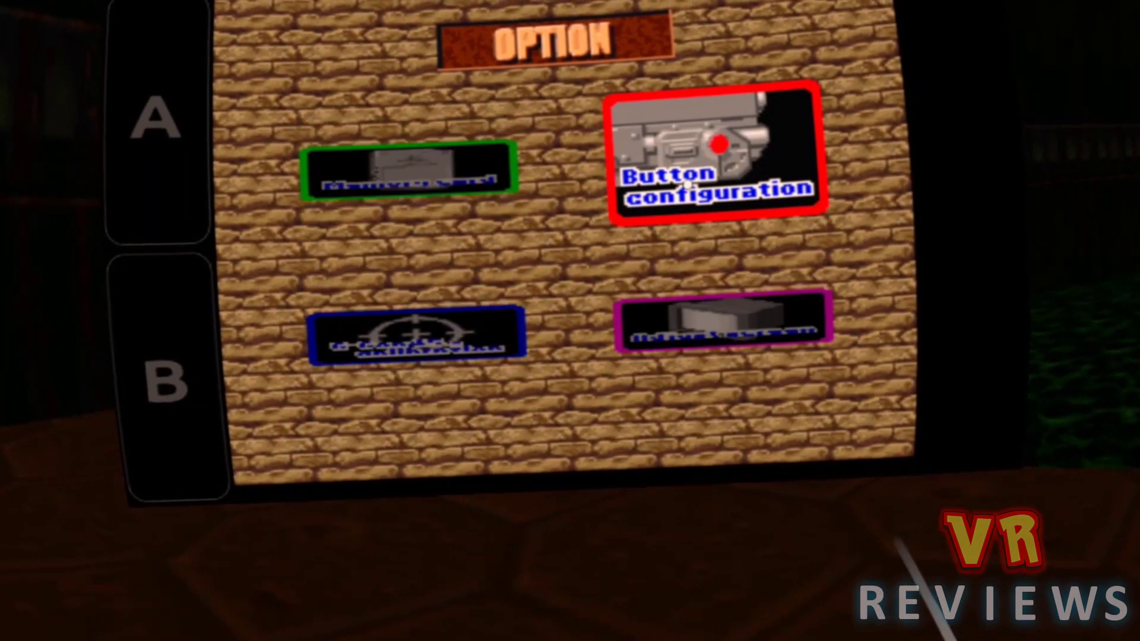
{"action": "left_click", "coordinate": [713, 147]}
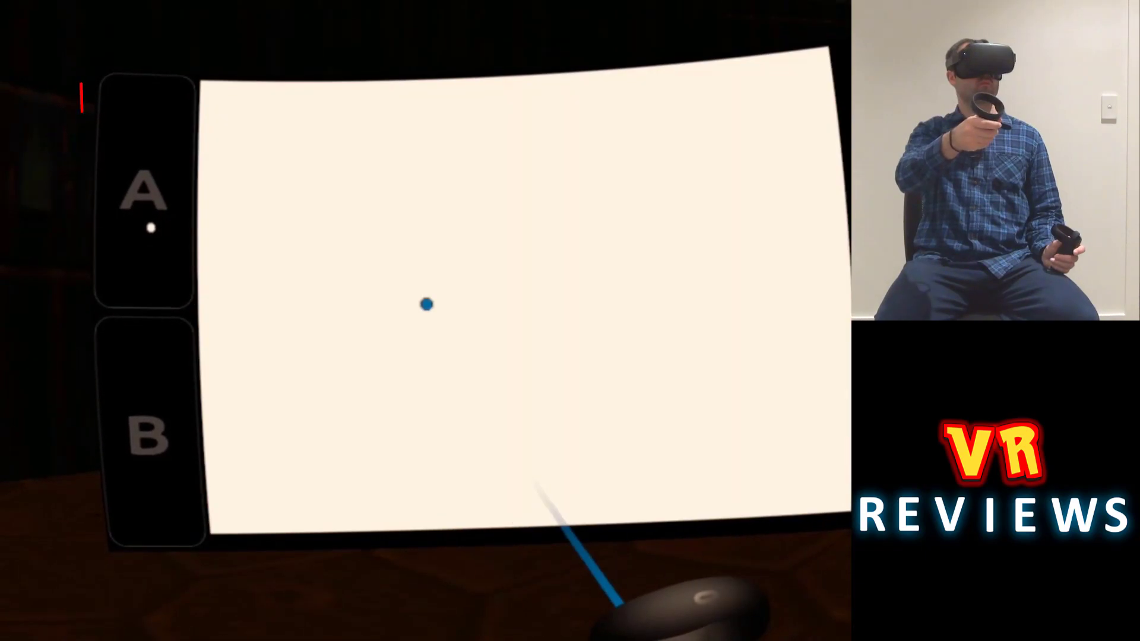
Step: Fire the Namco gun at the blank white screen using the Quest controller
{"action": "left_click", "coordinate": [143, 202]}
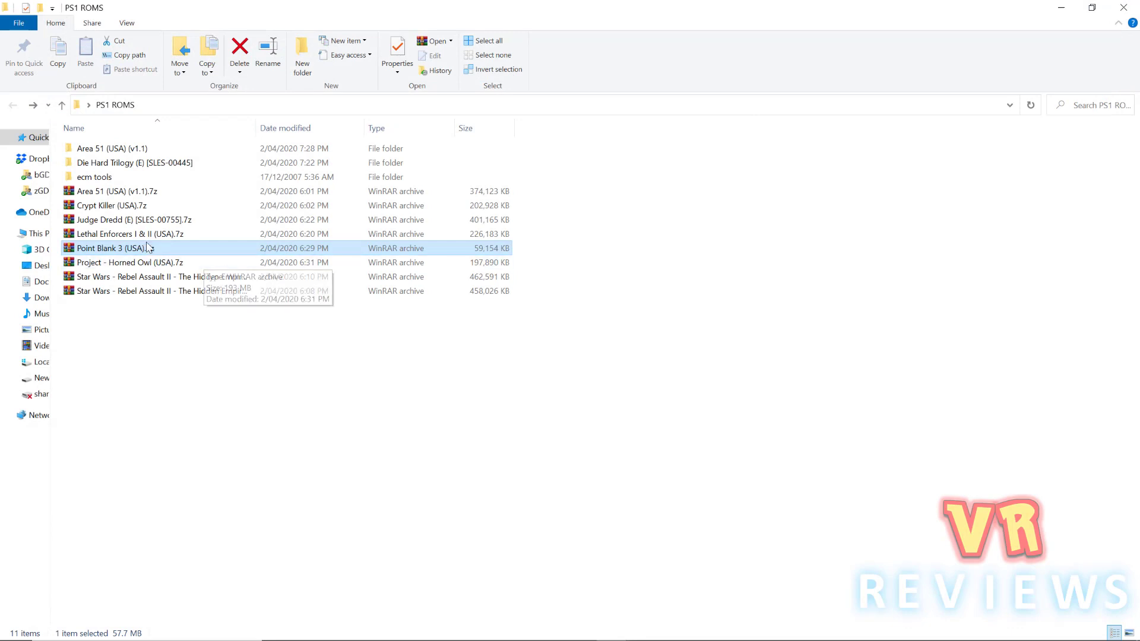
Step: Extract 'Judge Dredd (E) bin.ecm' from its .7z archive into the ecm tools folder with WinRAR
{"action": "left_click", "coordinate": [136, 233]}
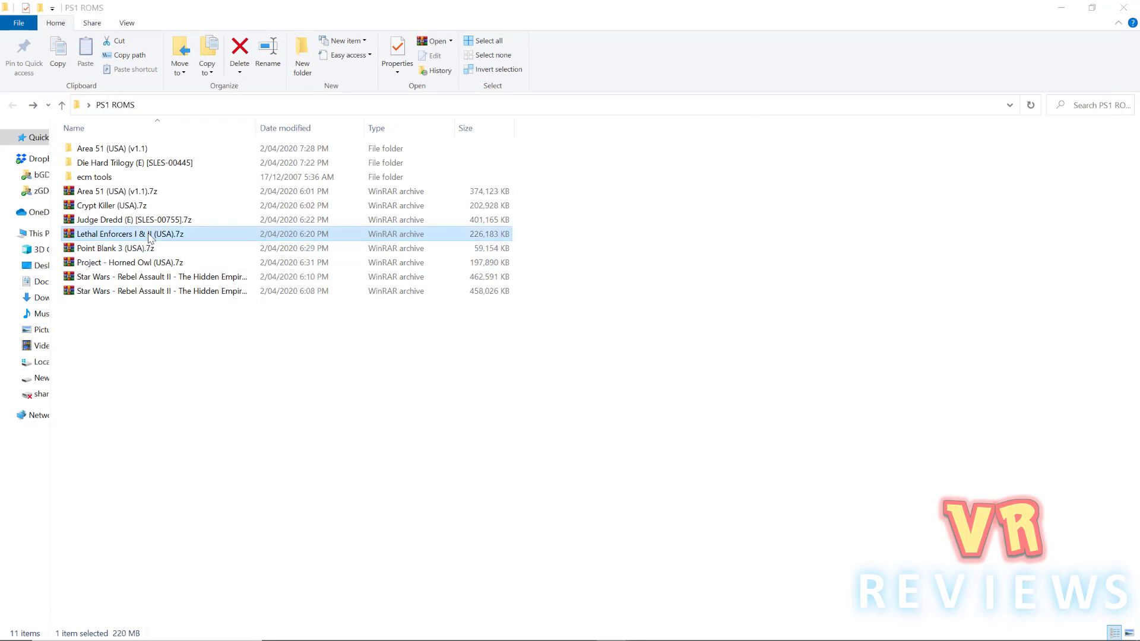
{"action": "double_click", "coordinate": [122, 234]}
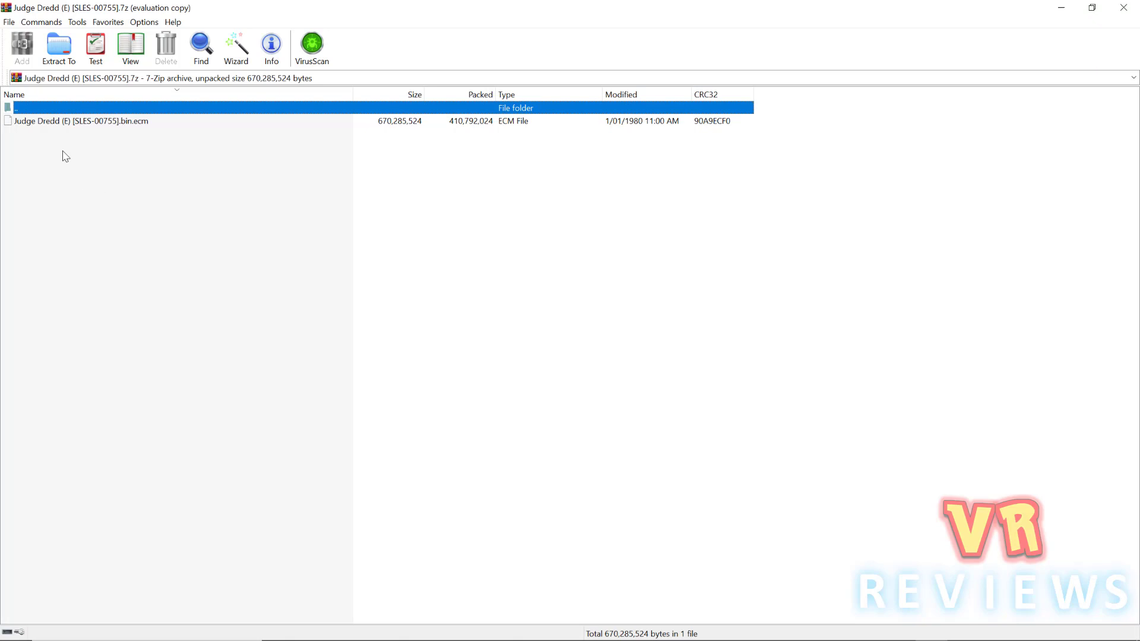
{"action": "left_click", "coordinate": [82, 122]}
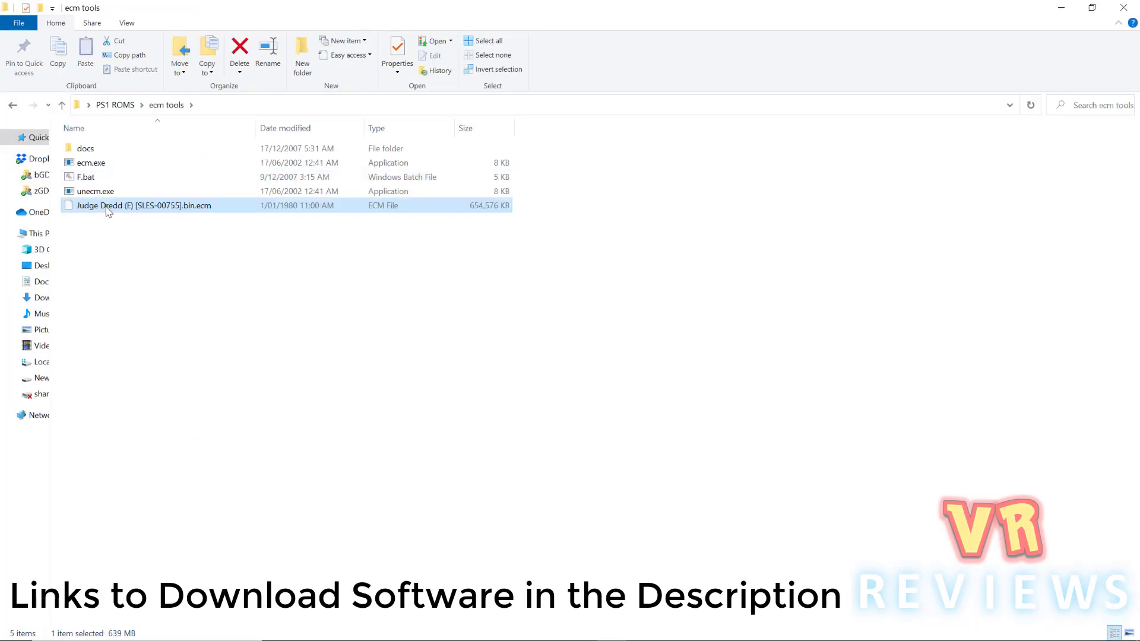
Step: Decode the Judge Dredd ECM to a bin with unecm.exe and save its generated cue sheet
{"action": "left_click_drag", "start_coordinate": [144, 205], "coordinate": [106, 191]}
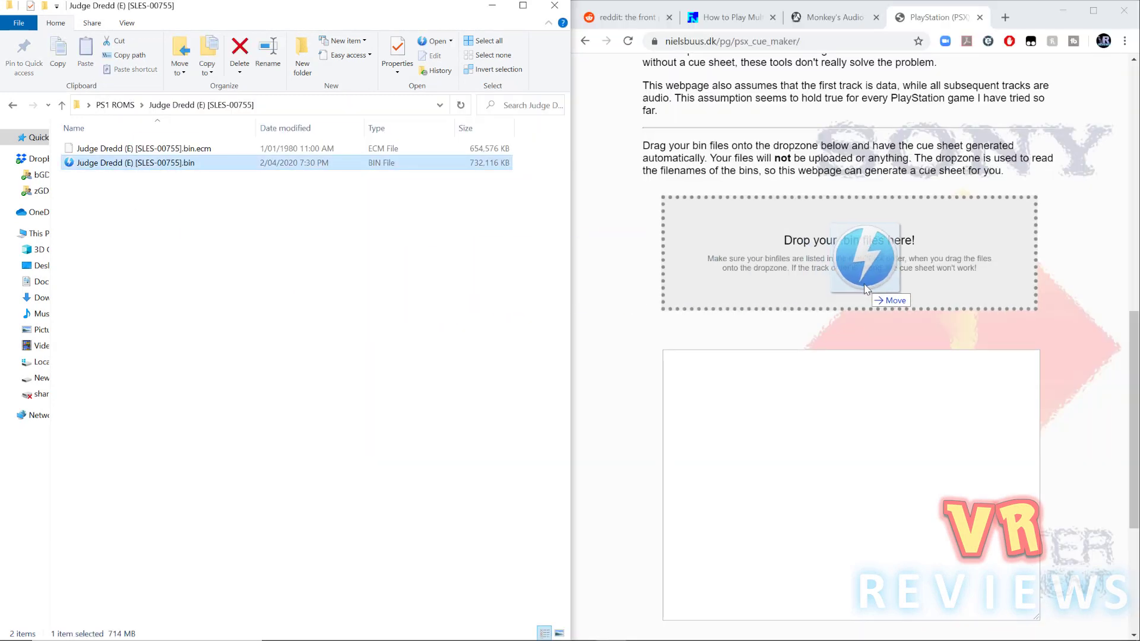
{"action": "left_click_drag", "start_coordinate": [134, 162], "coordinate": [849, 254]}
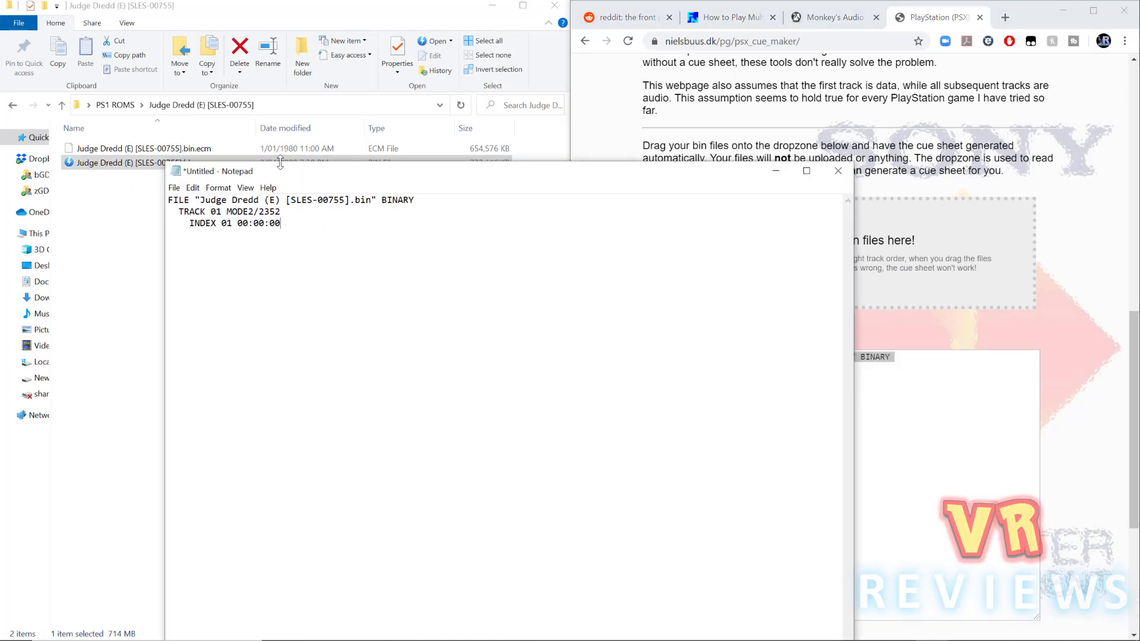
{"action": "left_click", "coordinate": [174, 188]}
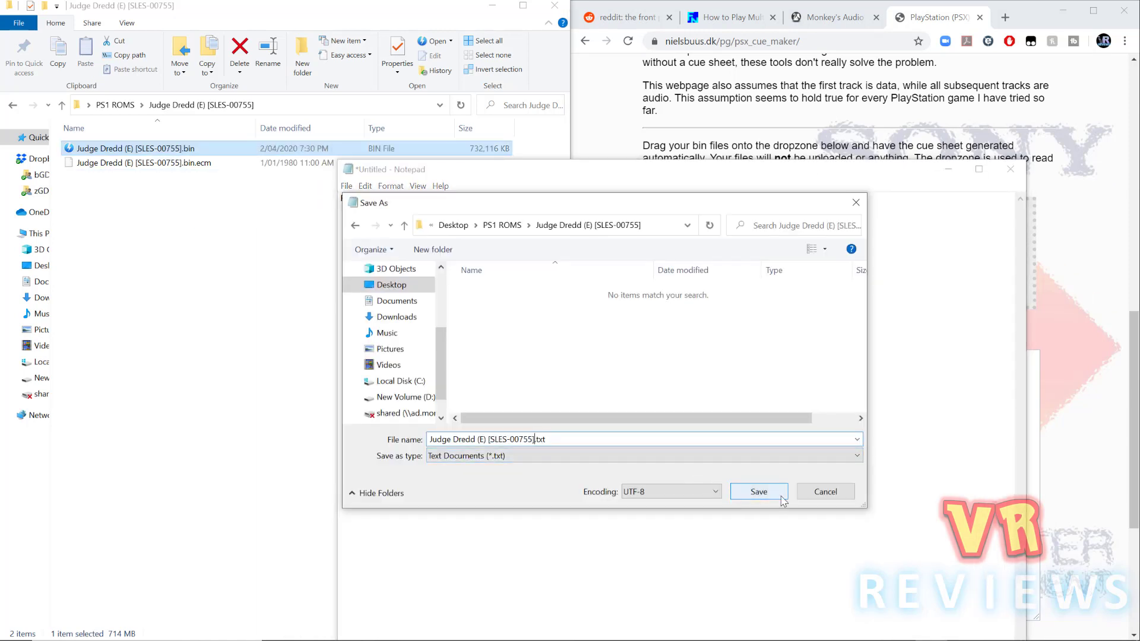
{"action": "left_click", "coordinate": [758, 491]}
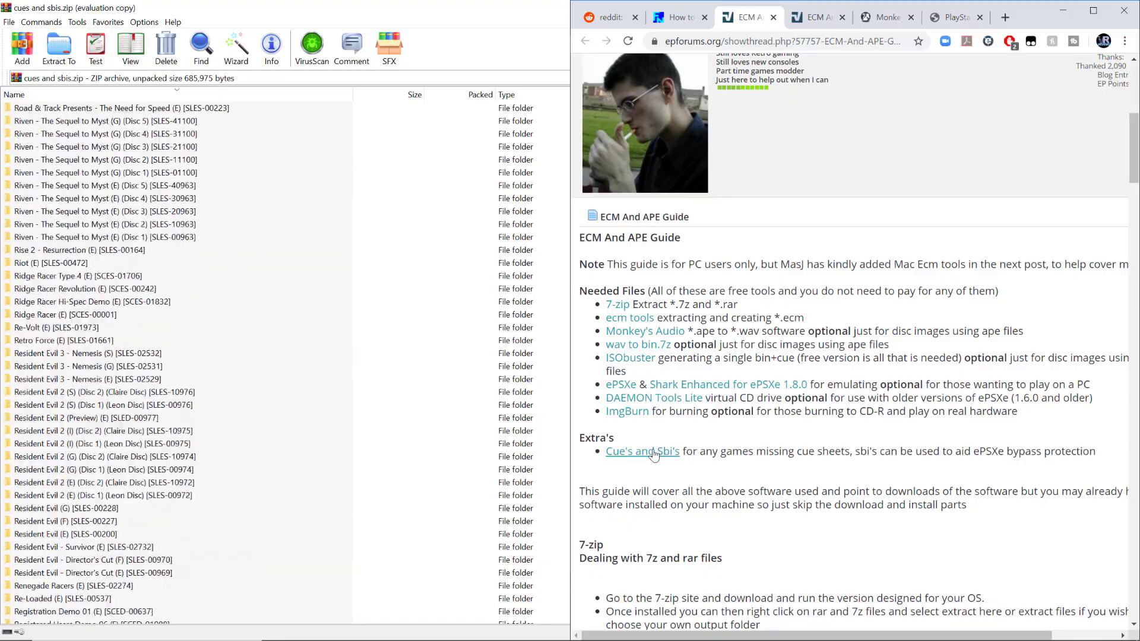
{"action": "left_click", "coordinate": [642, 452]}
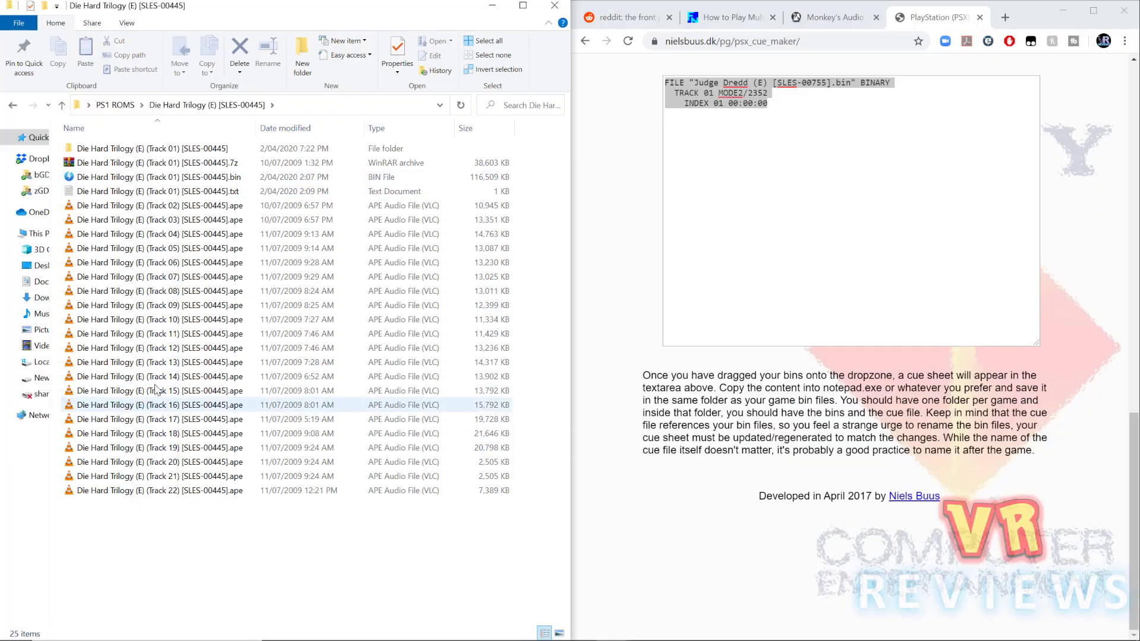
Step: Decompress Die Hard Trilogy's APE tracks 02–22 to bin files in Monkey's Audio
{"action": "left_click", "coordinate": [145, 191]}
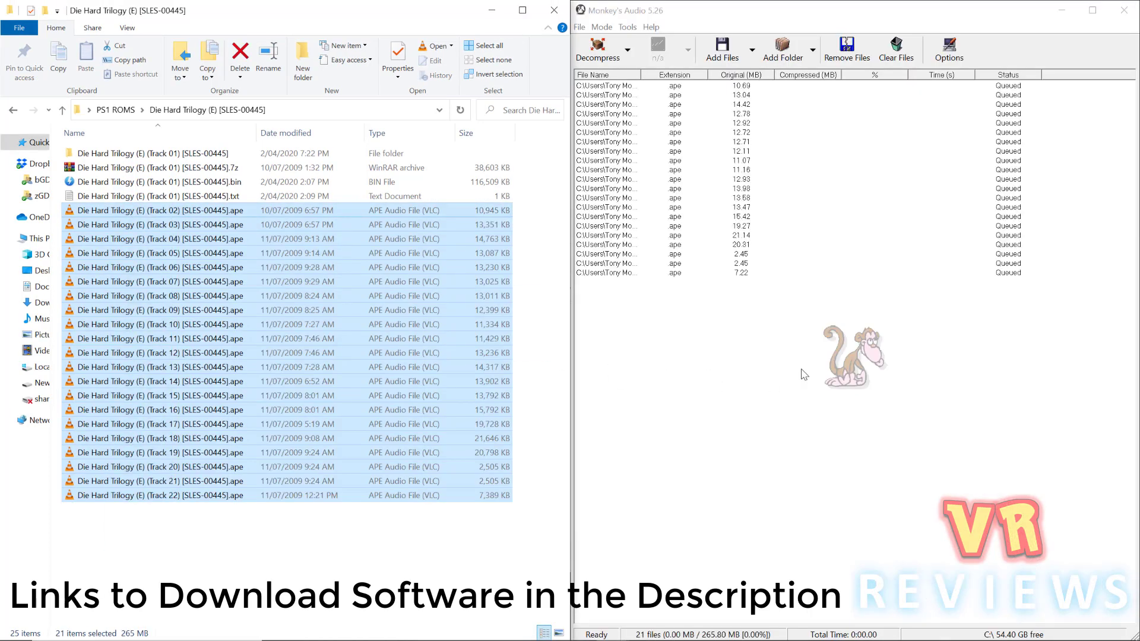
{"action": "mouse_move", "coordinate": [810, 371]}
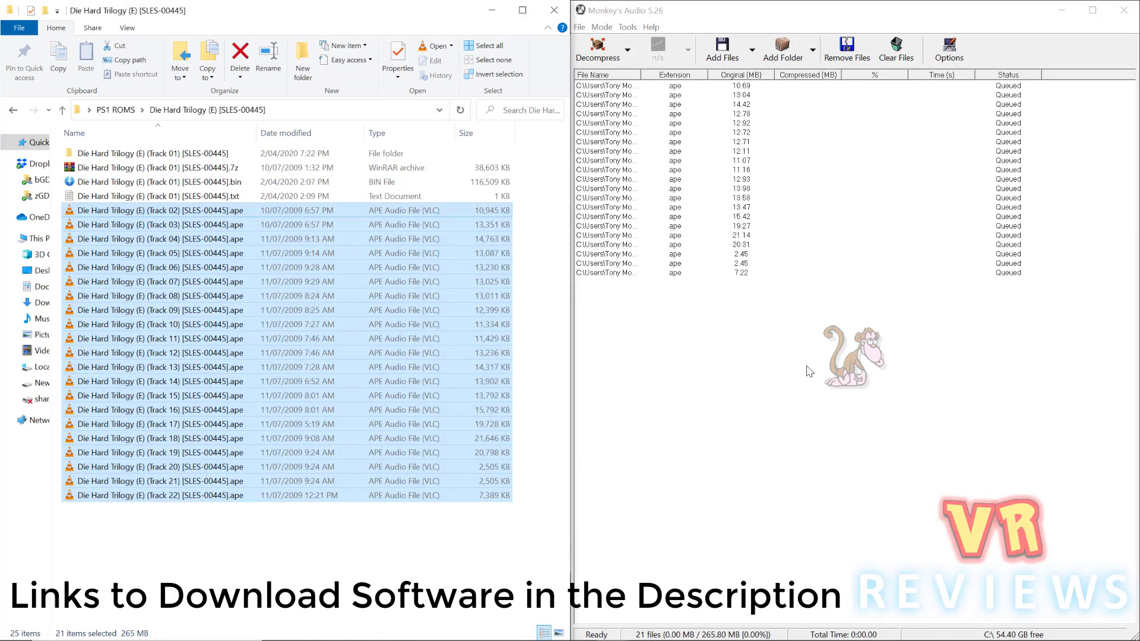
{"action": "left_click", "coordinate": [599, 48]}
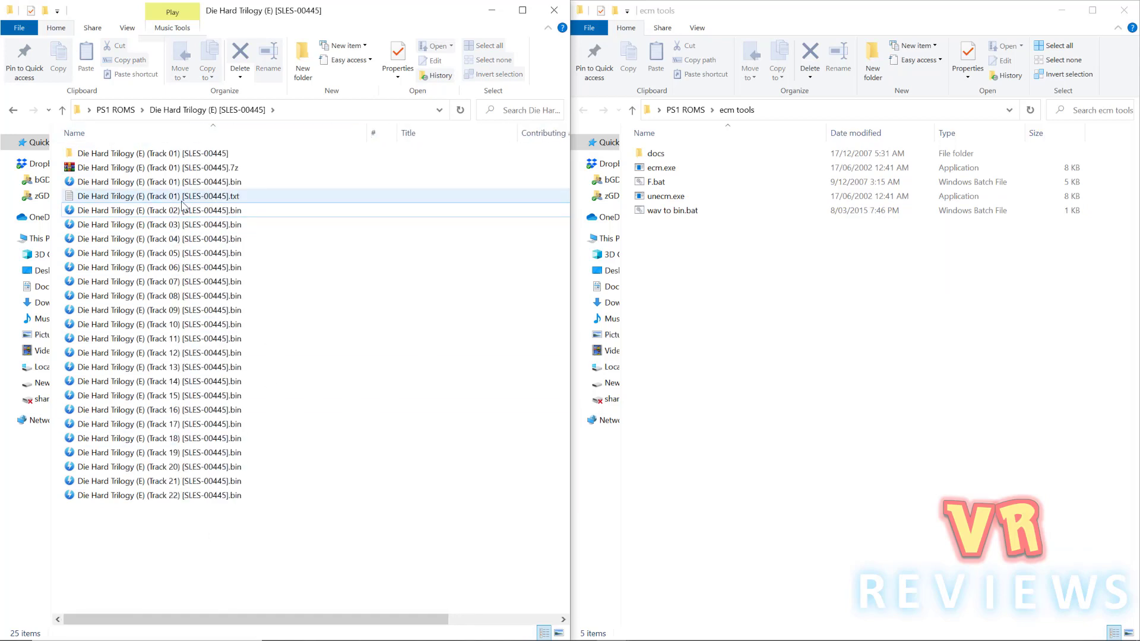
Step: Show the Chrome ECM and APE Guide page next to the Die Hard Trilogy Explorer folder
{"action": "left_click", "coordinate": [744, 17]}
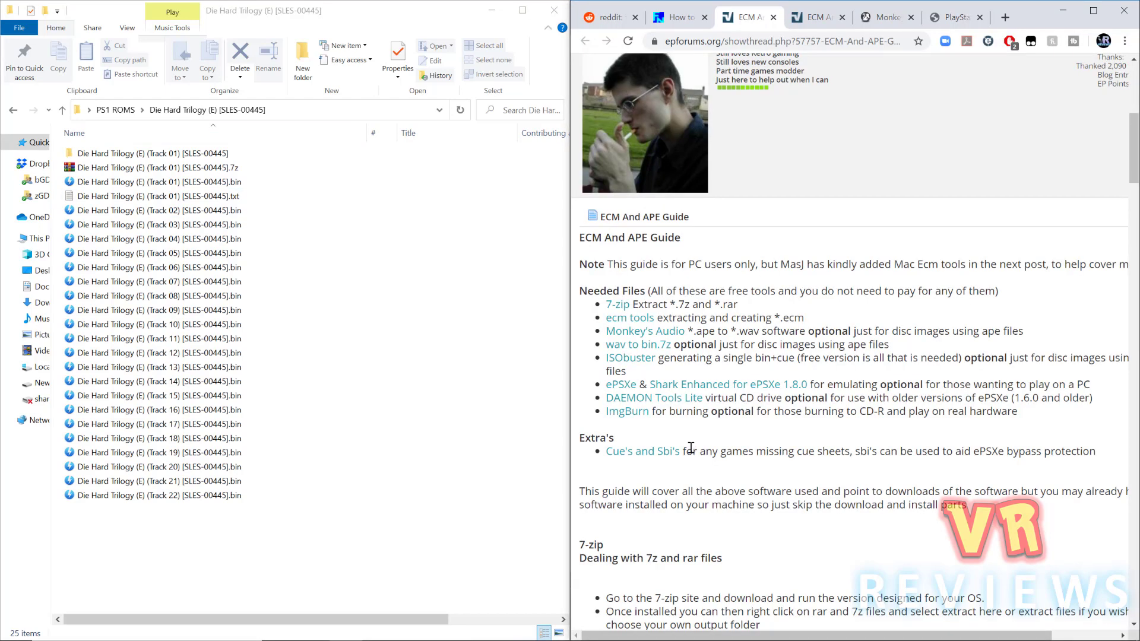
Step: Review the freezenet guide's cue section, then open Die Hard Trilogy's .cue file in Notepad
{"action": "left_click", "coordinate": [642, 451]}
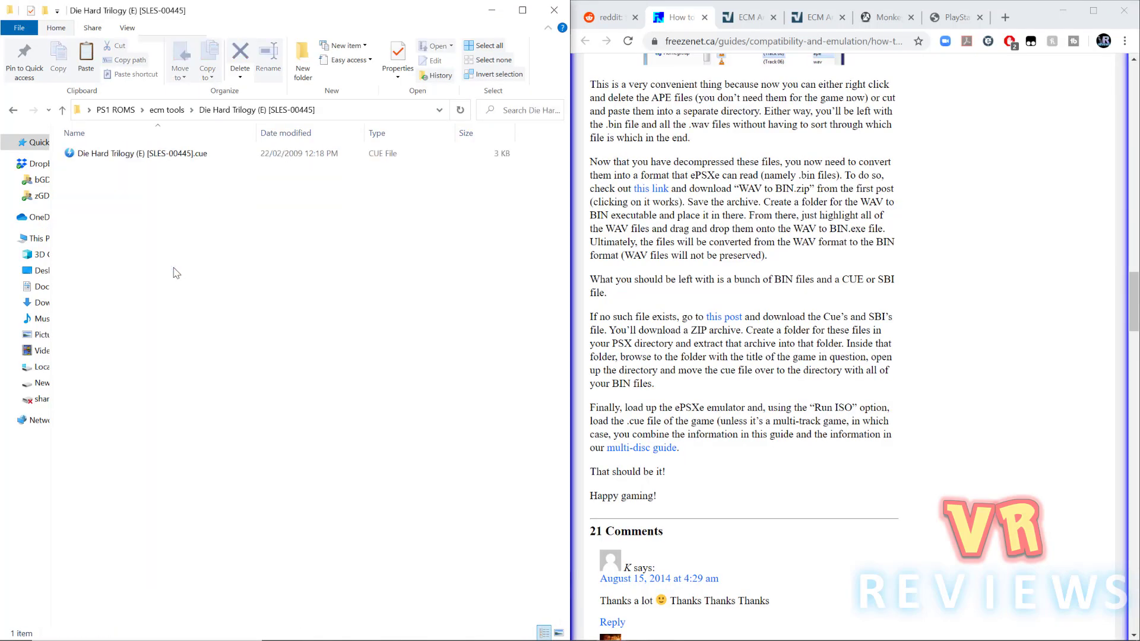
{"action": "left_click", "coordinate": [137, 153]}
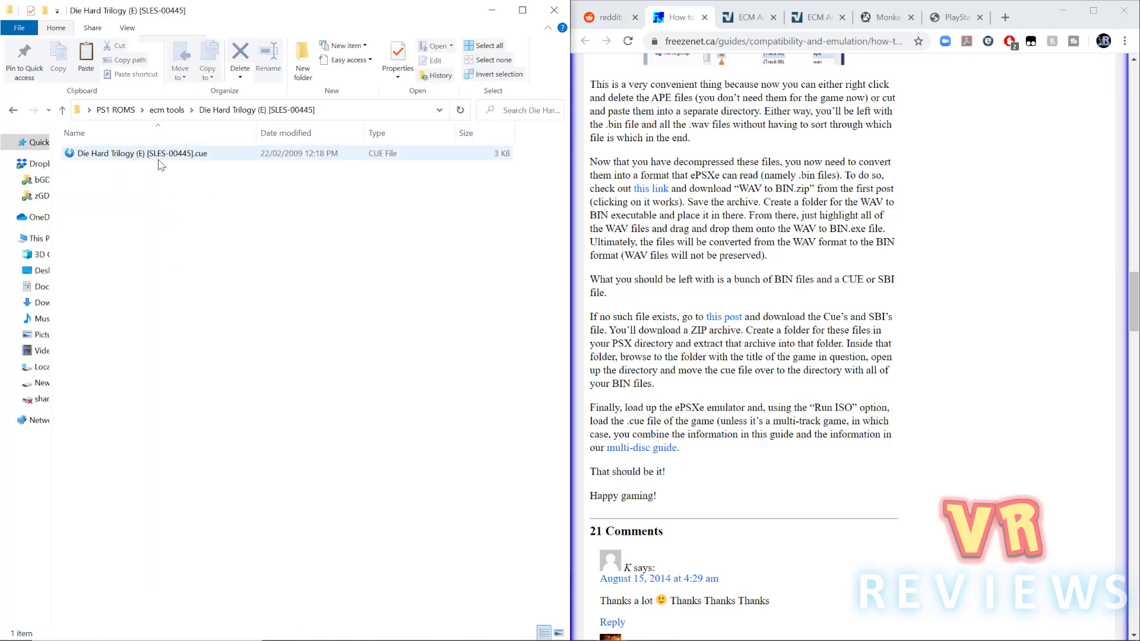
{"action": "double_click", "coordinate": [136, 154]}
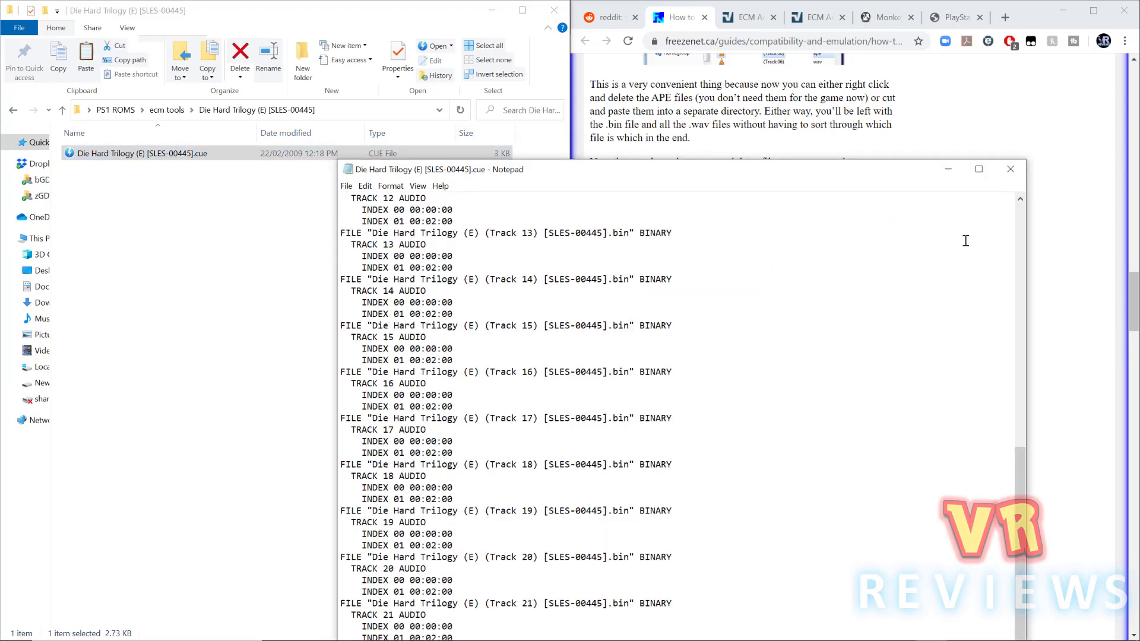